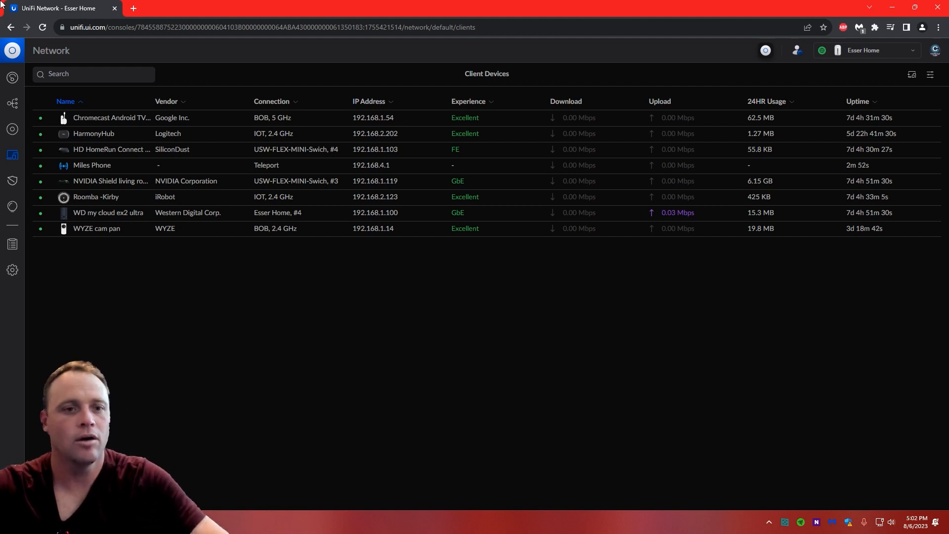
mouse_move(395, 180)
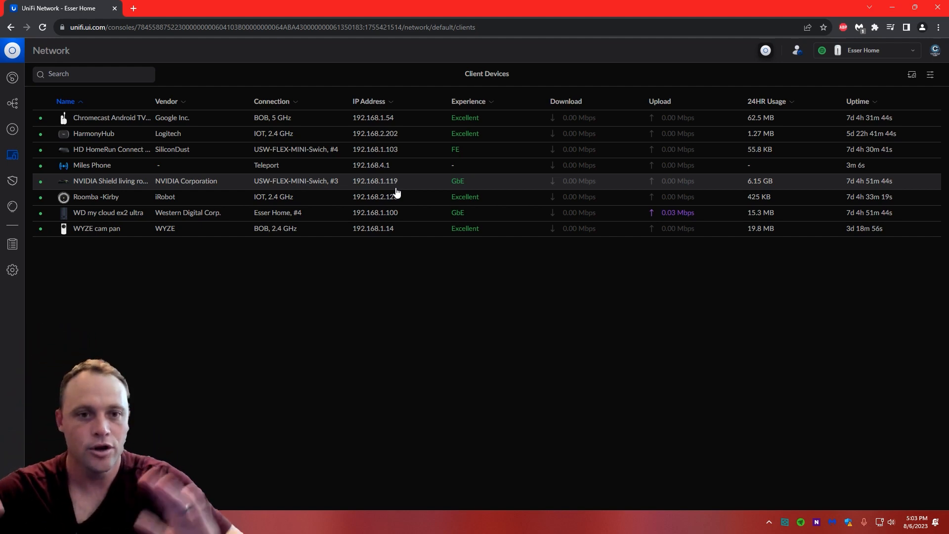
mouse_move(12, 271)
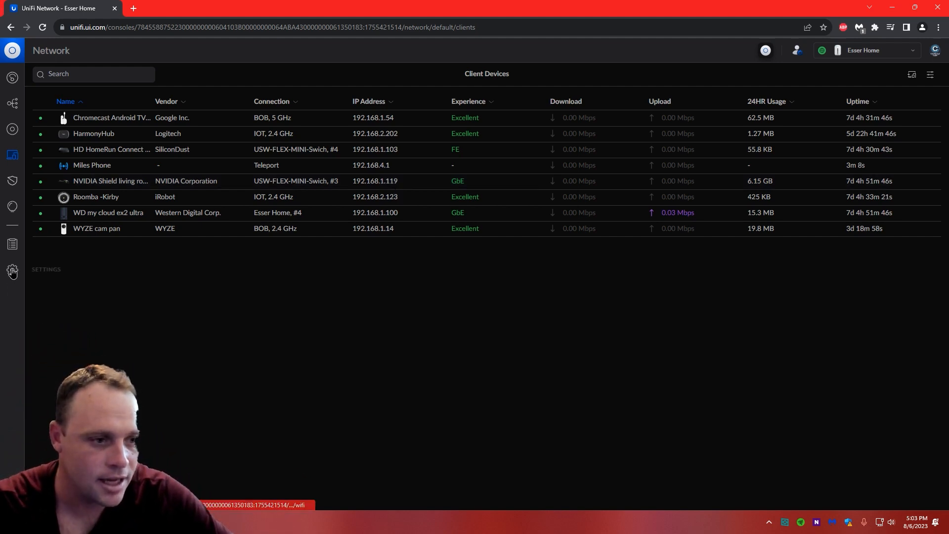
Step: Open the 'Teleport firewall' IP group under Profiles > IP Groups showing 192.168.4.0/24
left_click(12, 271)
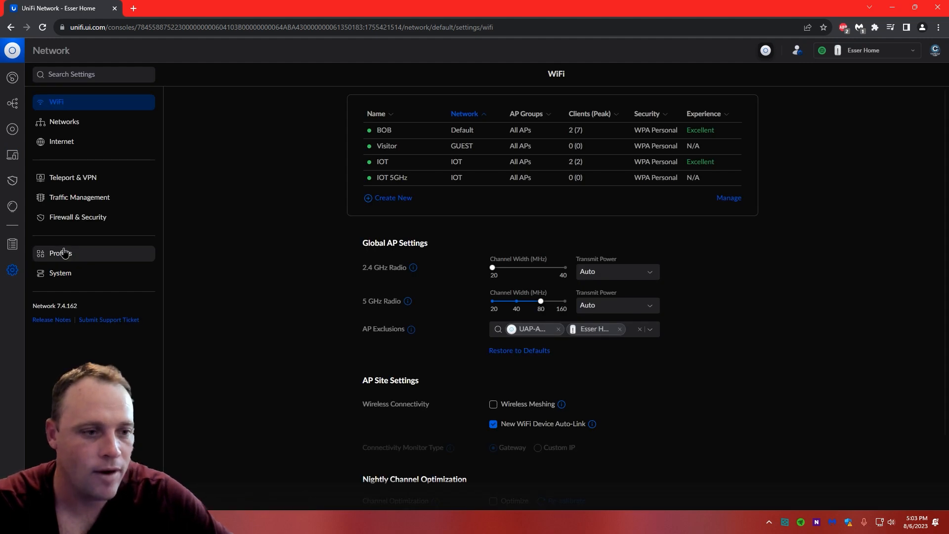
left_click(61, 253)
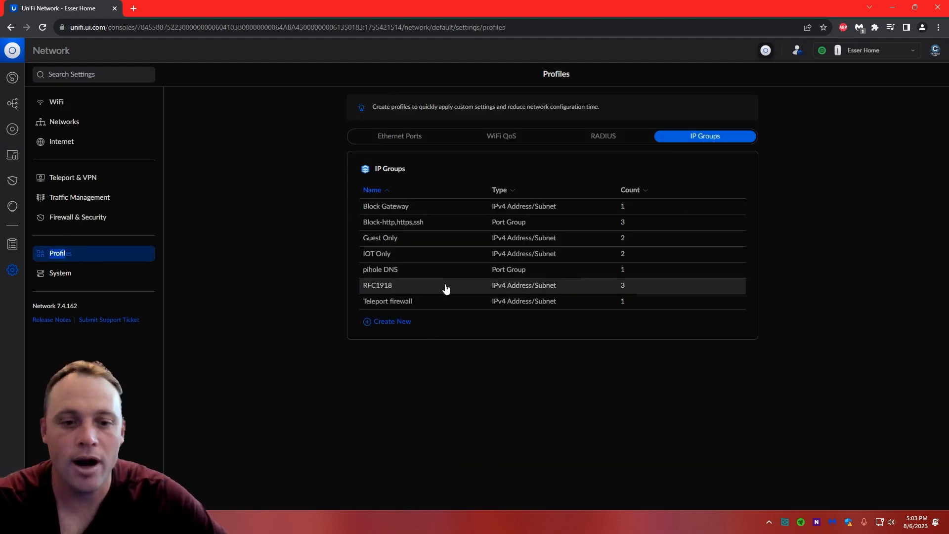
mouse_move(391, 306)
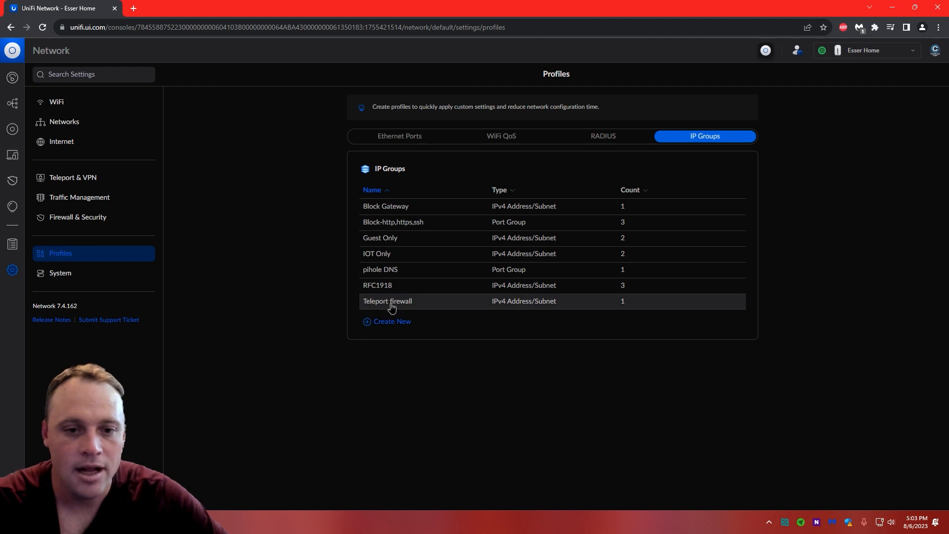
left_click(386, 301)
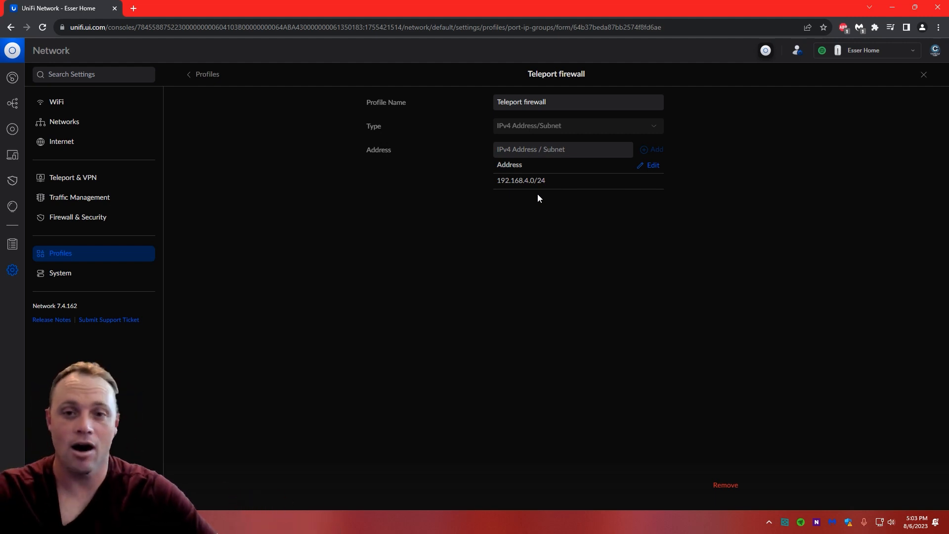
mouse_move(74, 228)
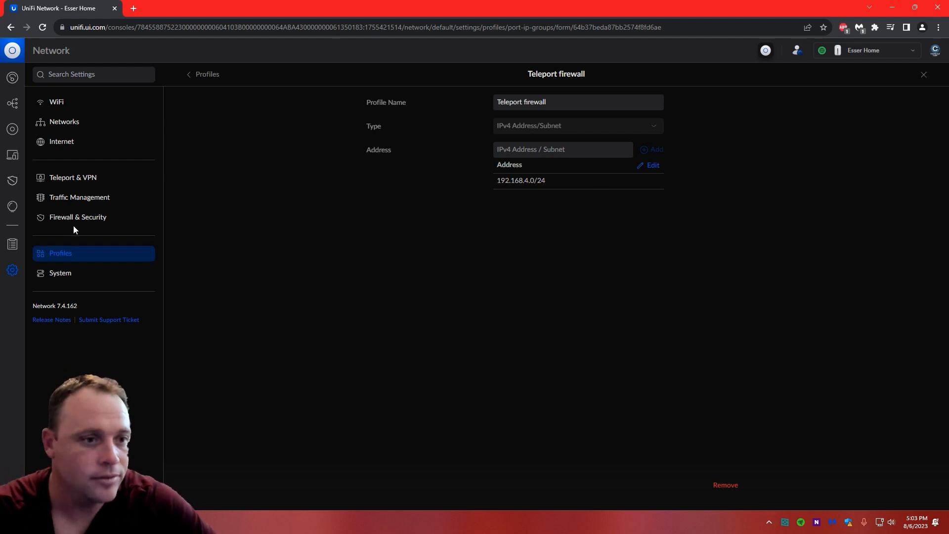
Step: Show all 31 firewall rules in Firewall & Security, down to the LAN Out rule 'blok Teleport TO ALL'
left_click(77, 217)
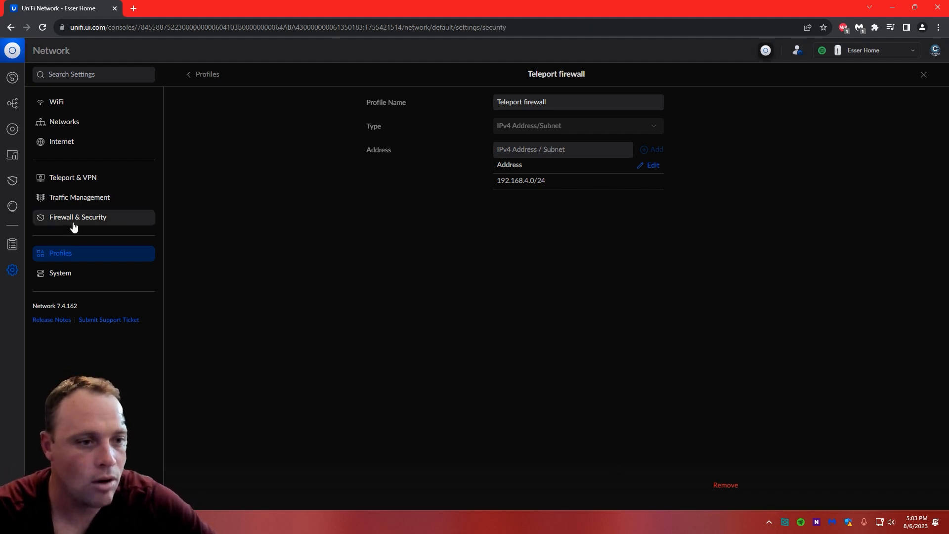
left_click(77, 216)
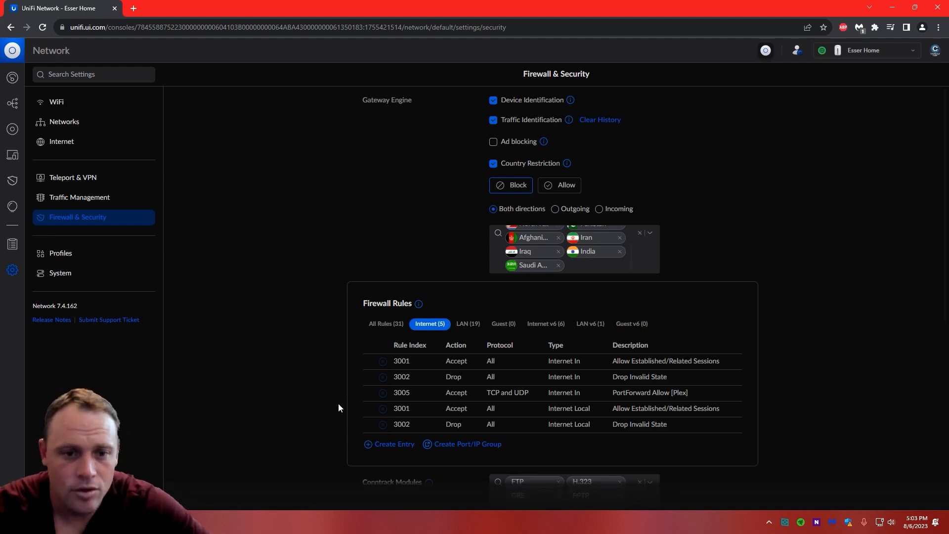
mouse_move(382, 465)
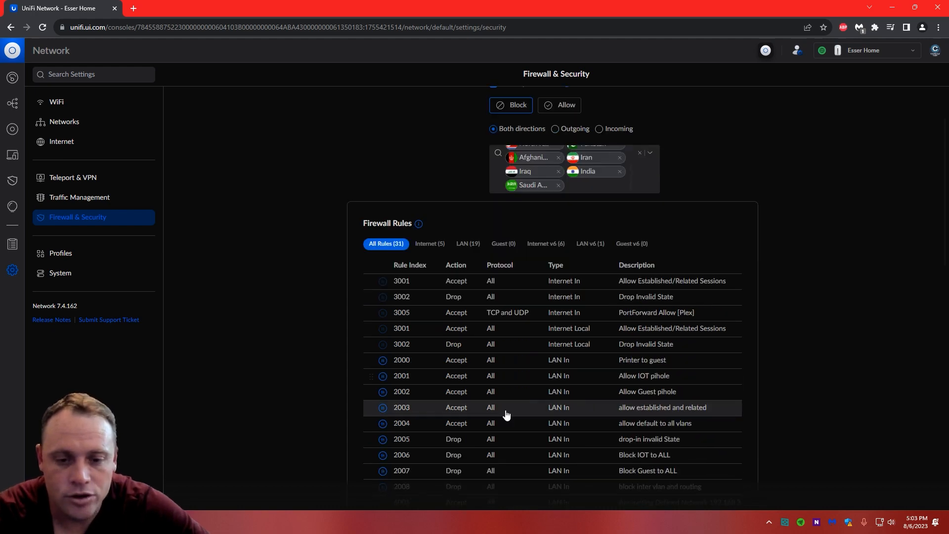
scroll("down", 3)
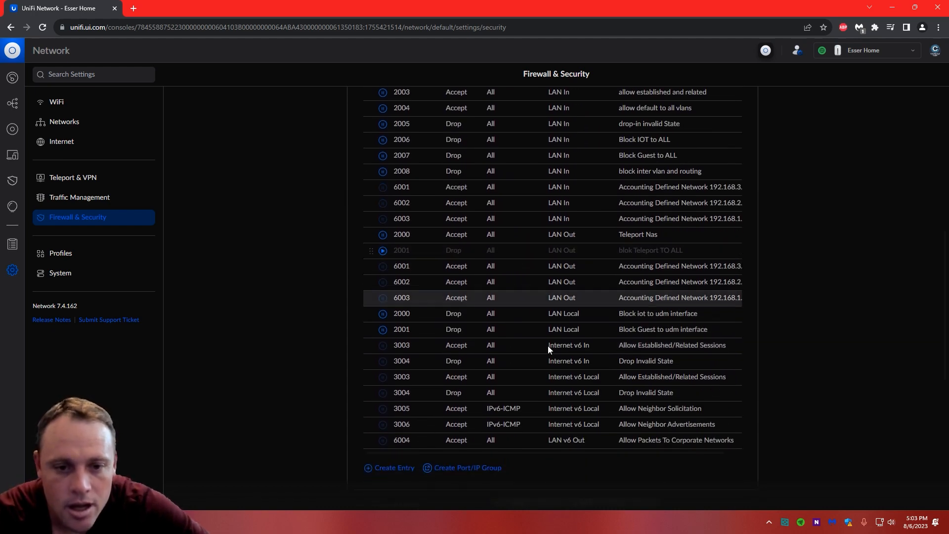
scroll("up", 3)
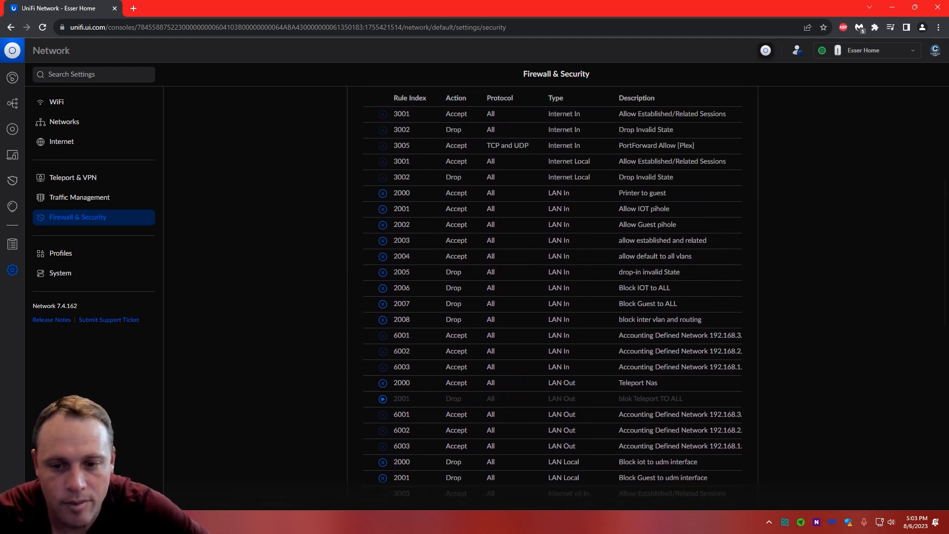
mouse_move(383, 405)
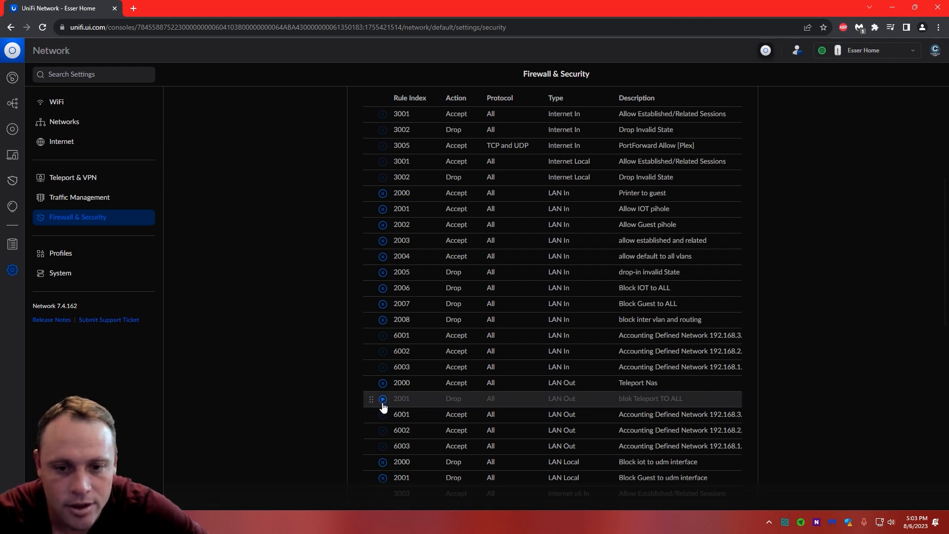
Step: Review 'blok Teleport TO ALL': LAN Out, drop, source Teleport firewall group, destination RFC1918
left_click(651, 399)
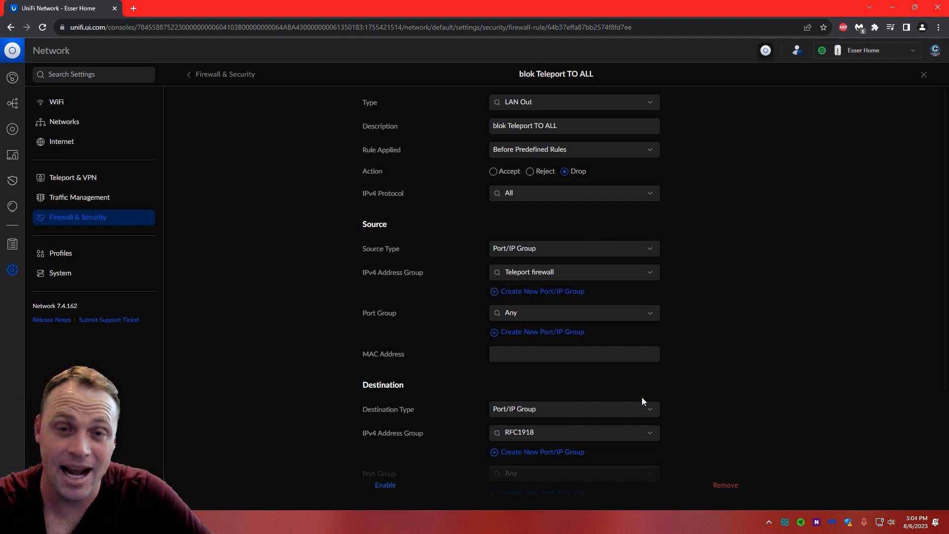
mouse_move(596, 177)
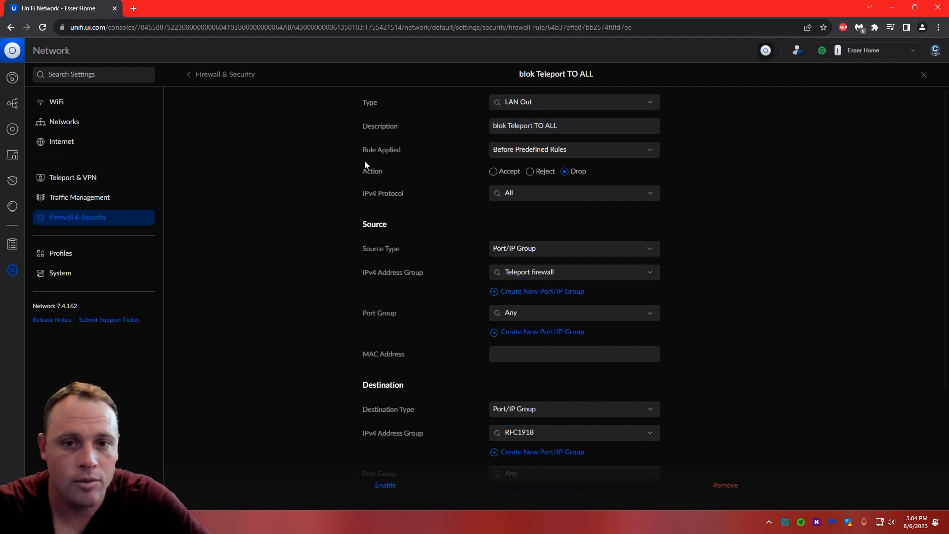
mouse_move(553, 171)
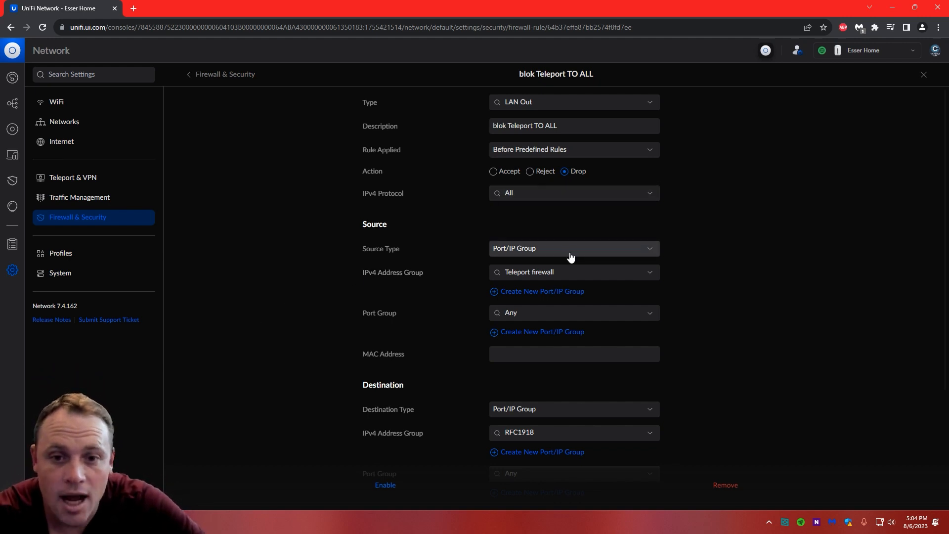
left_click(572, 272)
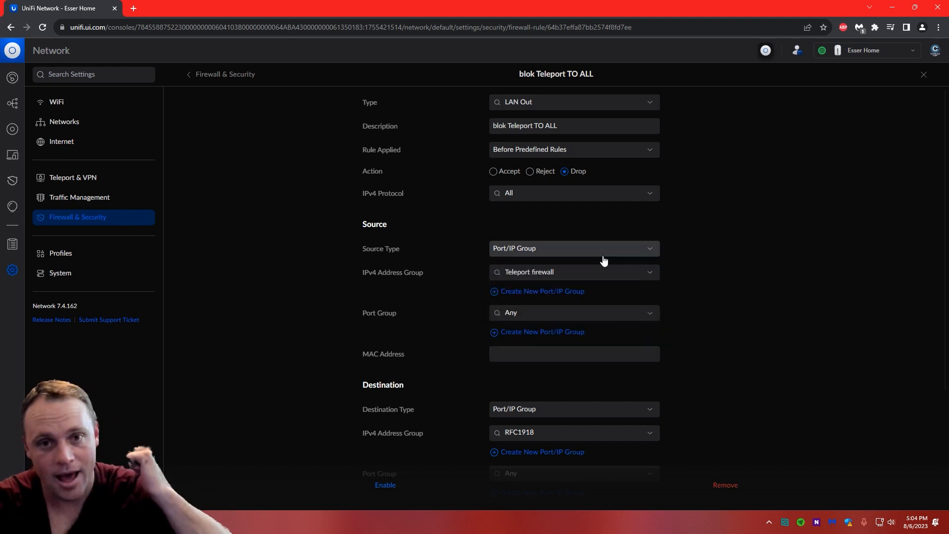
scroll("down", 3)
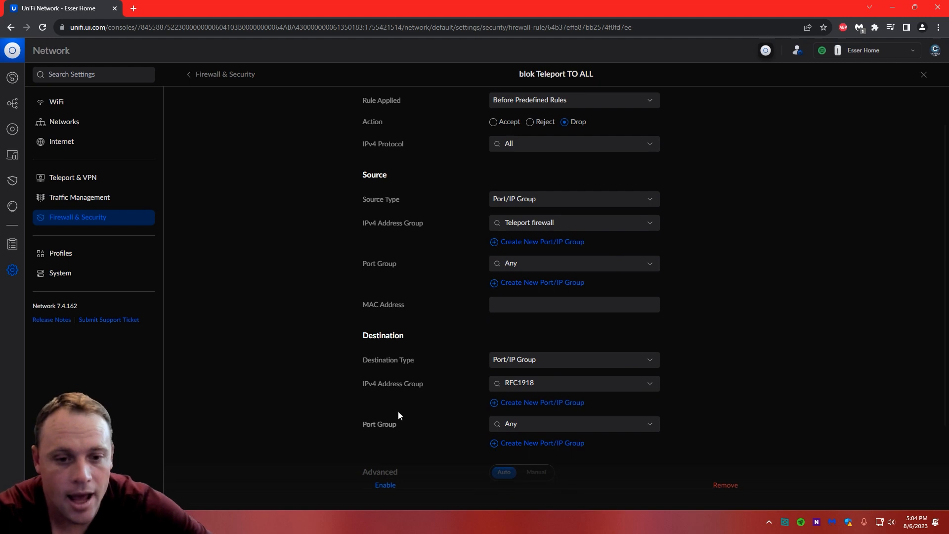
mouse_move(552, 373)
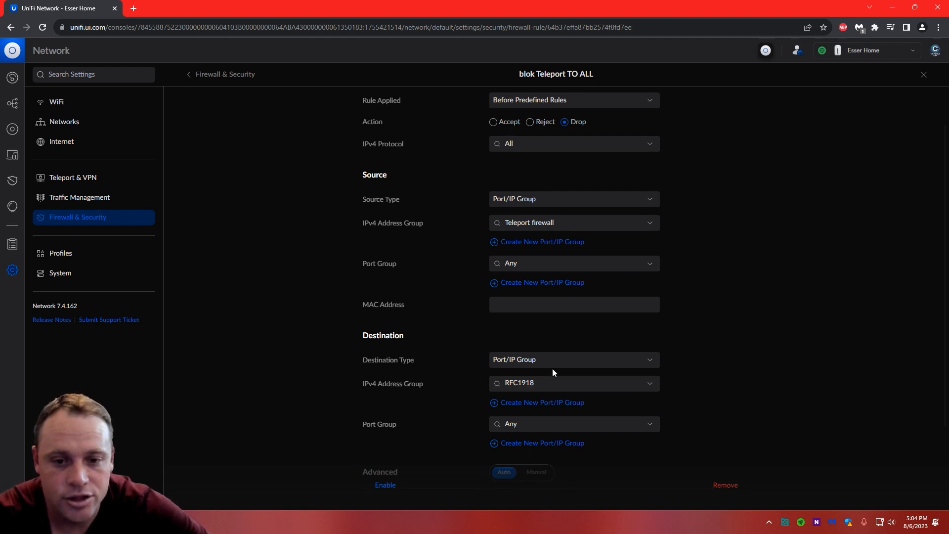
mouse_move(551, 360)
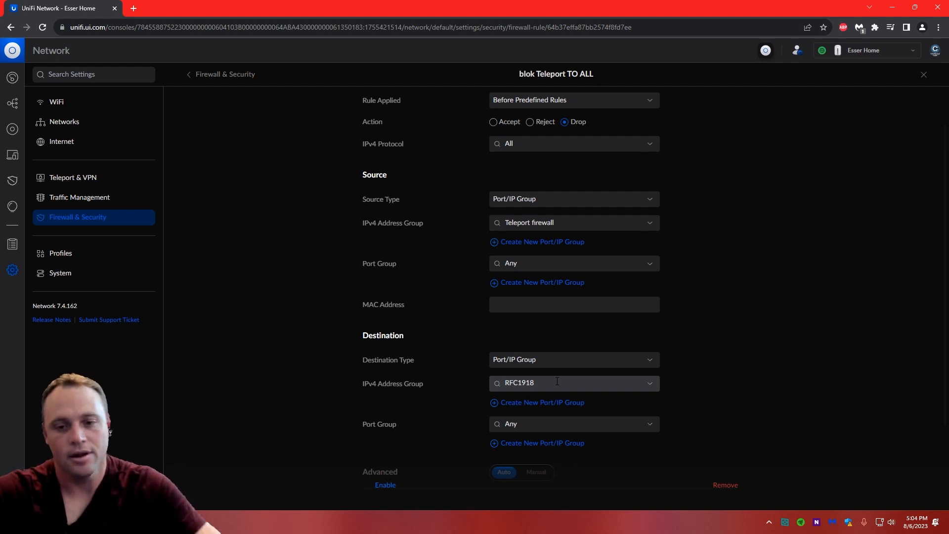
scroll("down", 3)
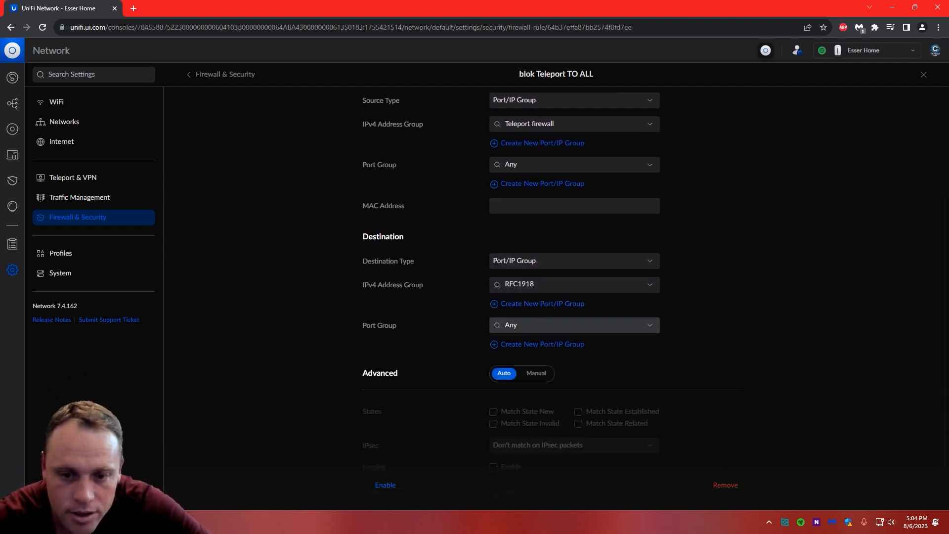
mouse_move(756, 492)
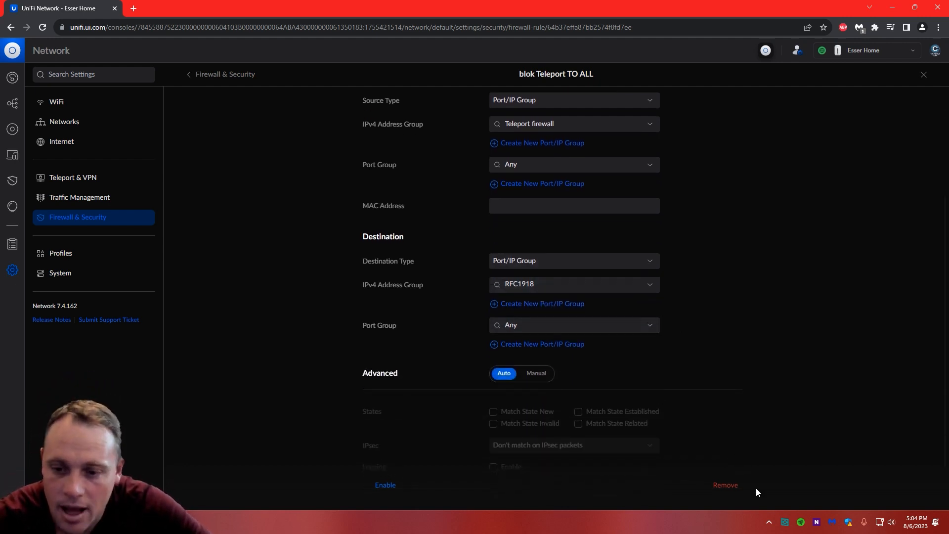
scroll("up", 3)
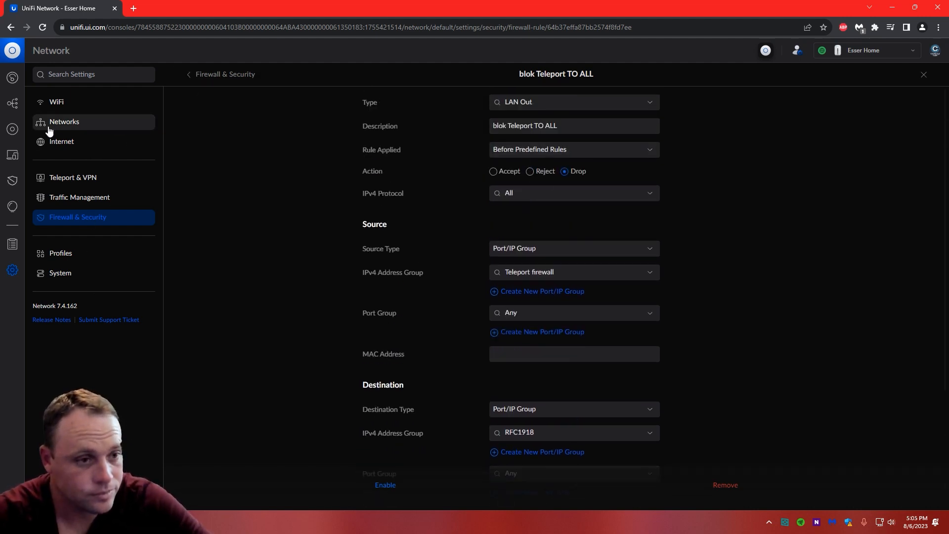
mouse_move(180, 119)
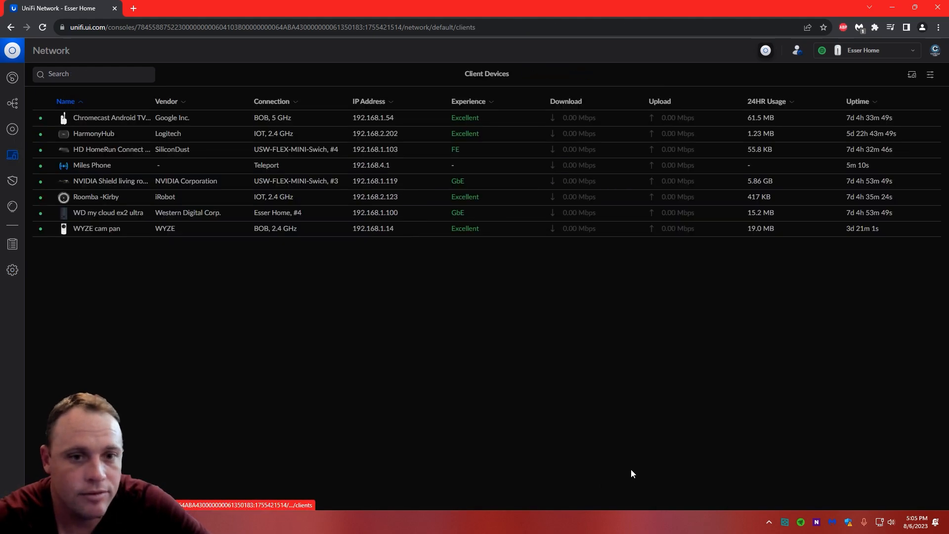
mouse_move(273, 245)
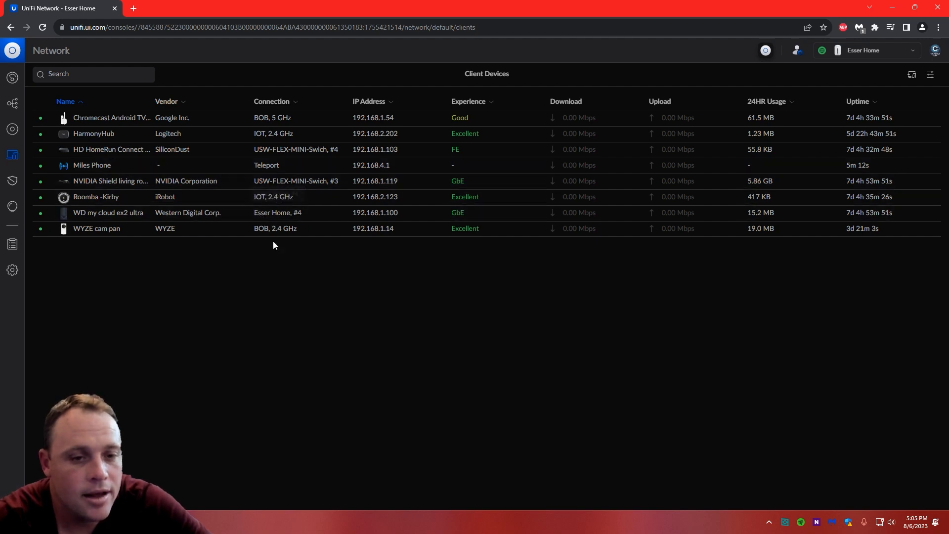
mouse_move(423, 221)
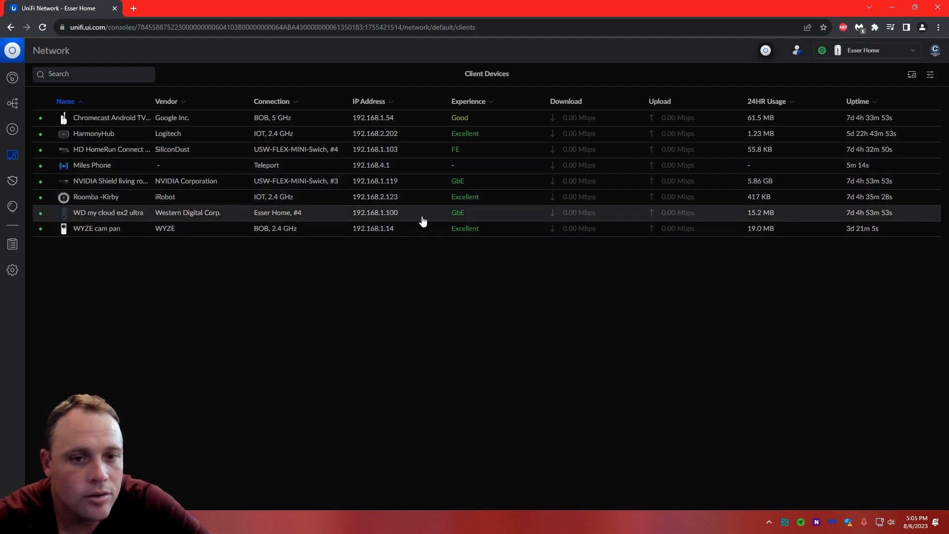
mouse_move(11, 269)
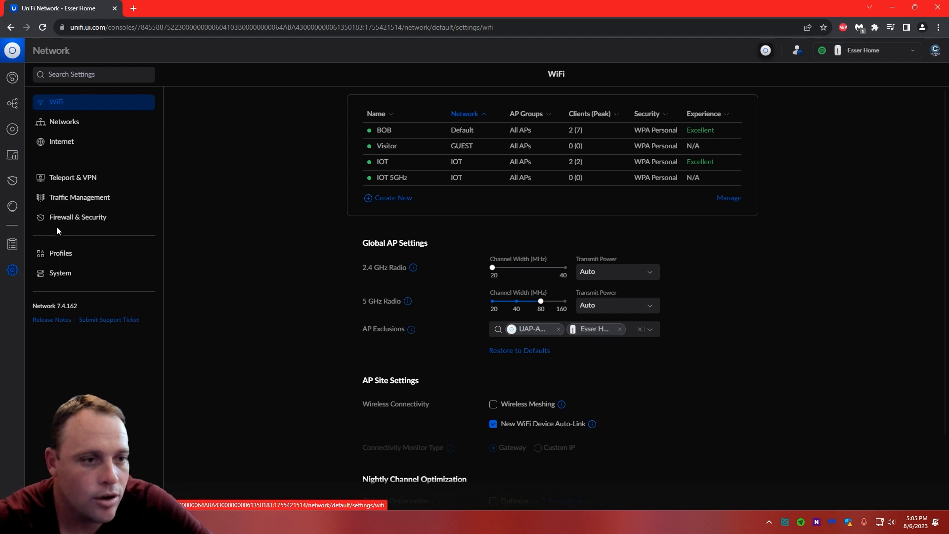
Step: List all 31 firewall rules again, with Teleport Nas above 'blok Teleport TO ALL' in LAN Out
left_click(77, 216)
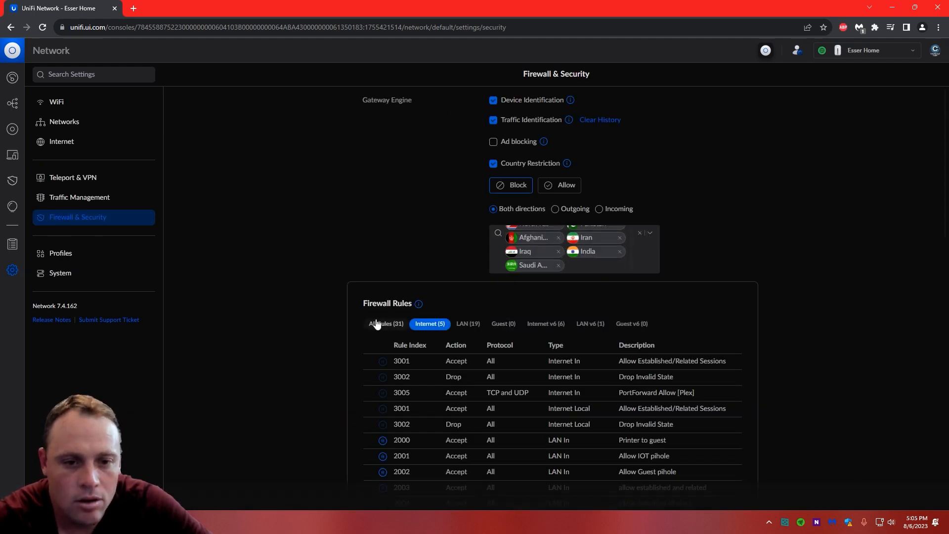
left_click(386, 323)
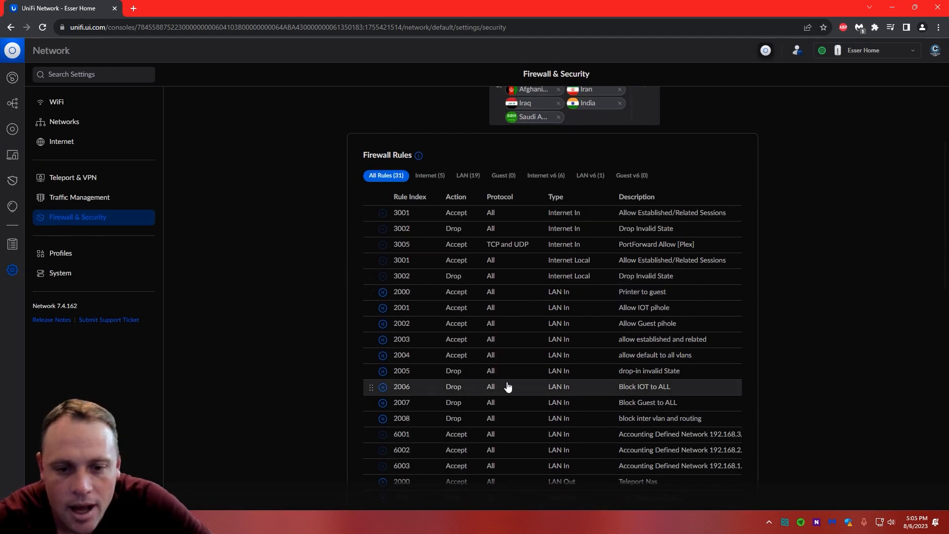
scroll("down", 3)
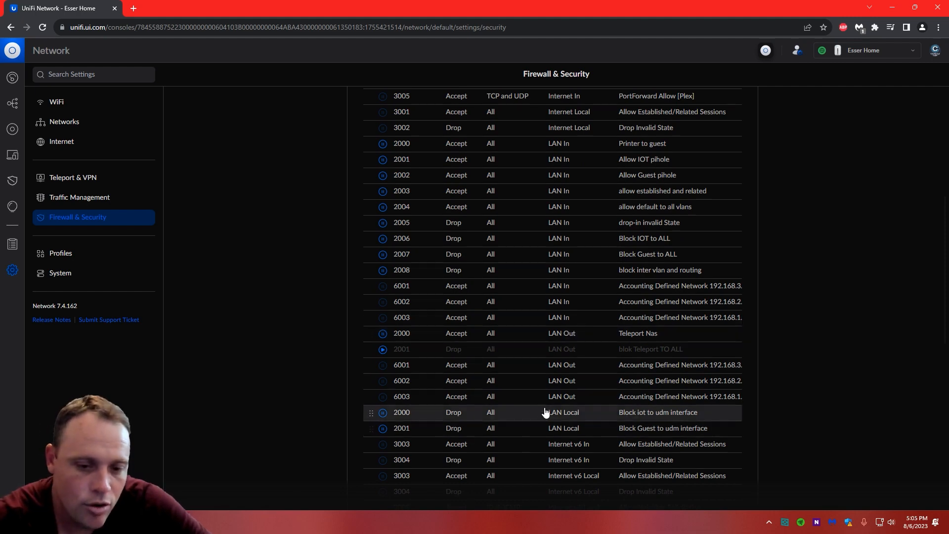
scroll("down", 3)
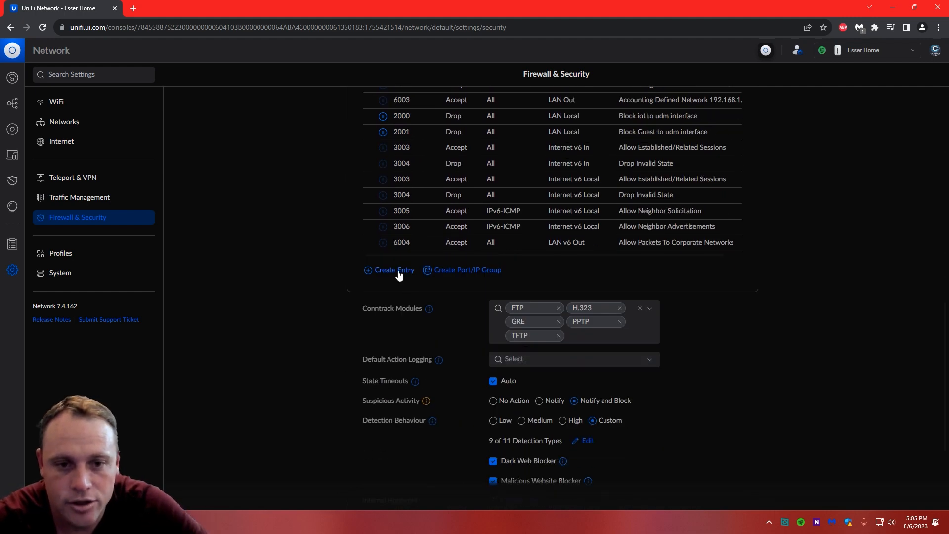
scroll("up", 3)
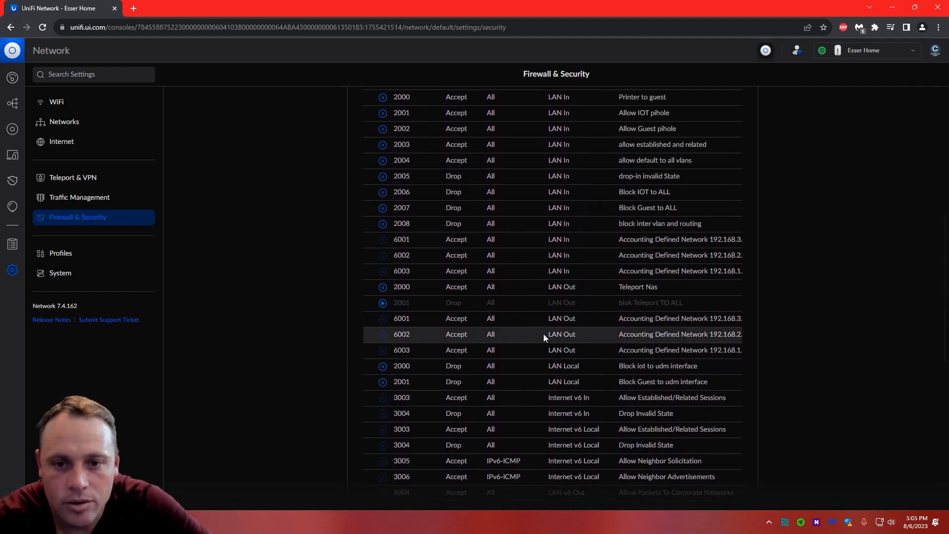
scroll("up", 3)
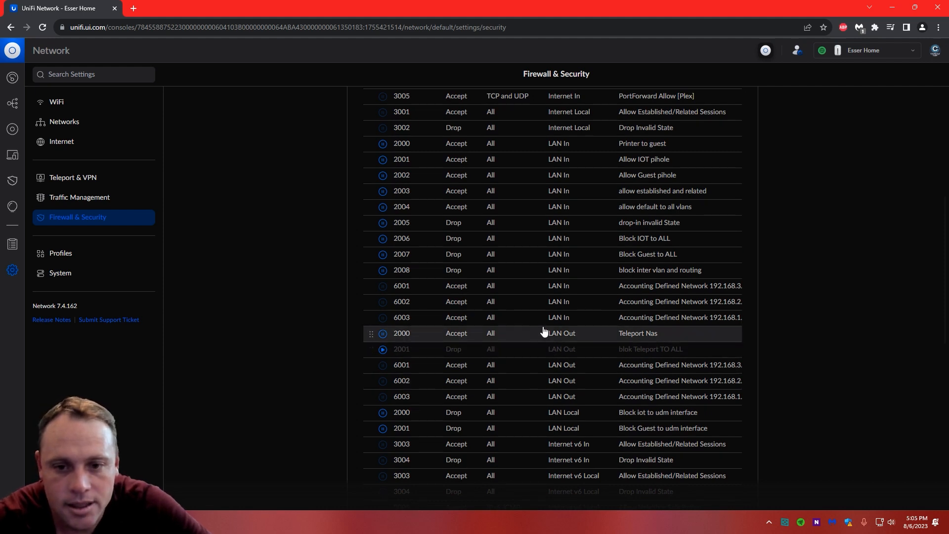
Step: Review 'Teleport Nas': LAN Out, accept, source Teleport firewall group, destination IP Address 192.168.1.100
left_click(638, 334)
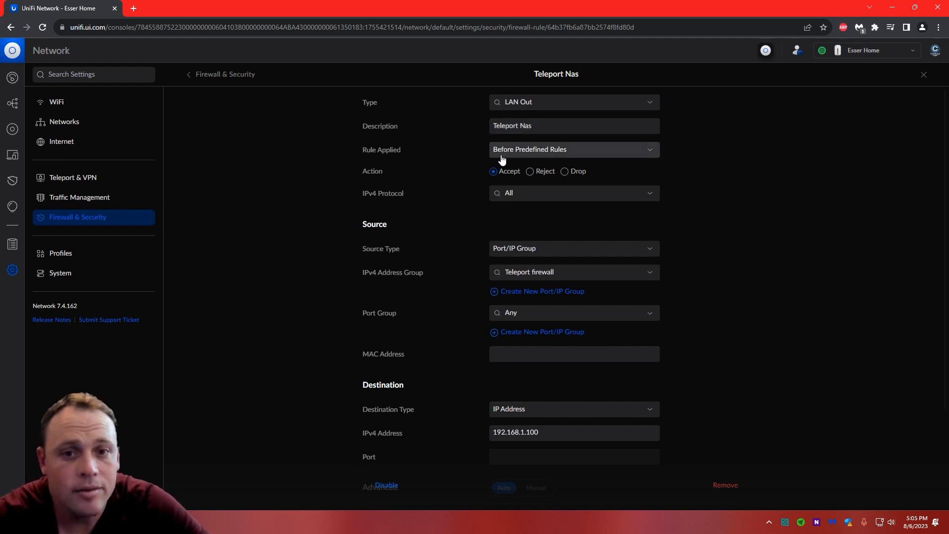
mouse_move(373, 237)
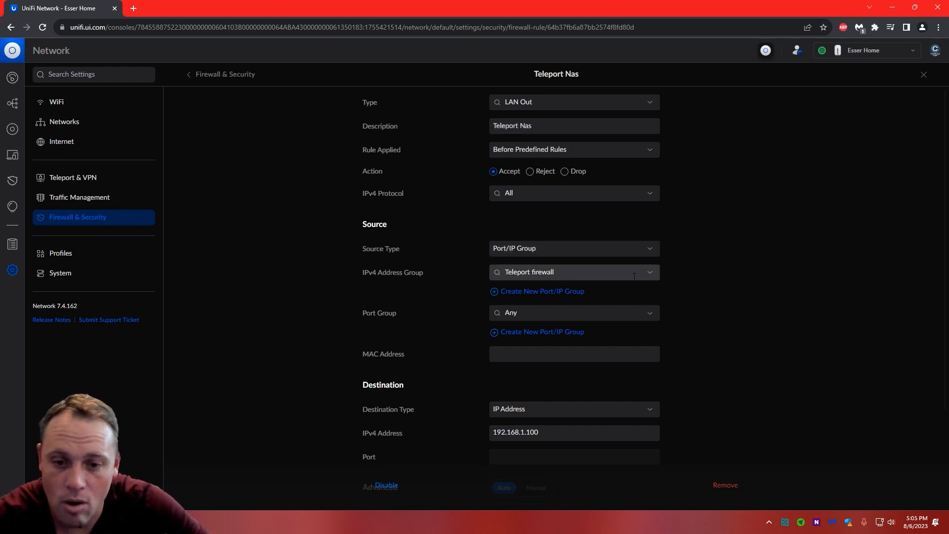
scroll("down", 3)
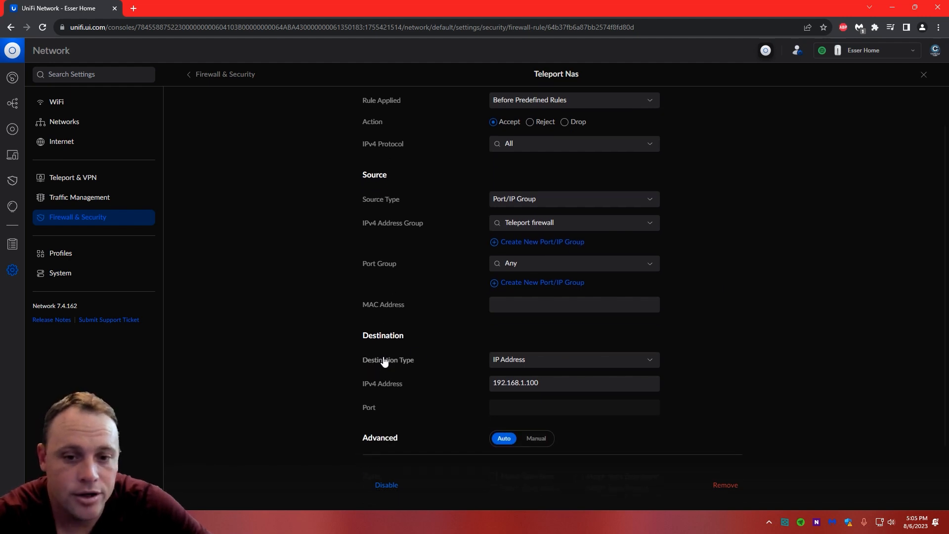
left_click(572, 359)
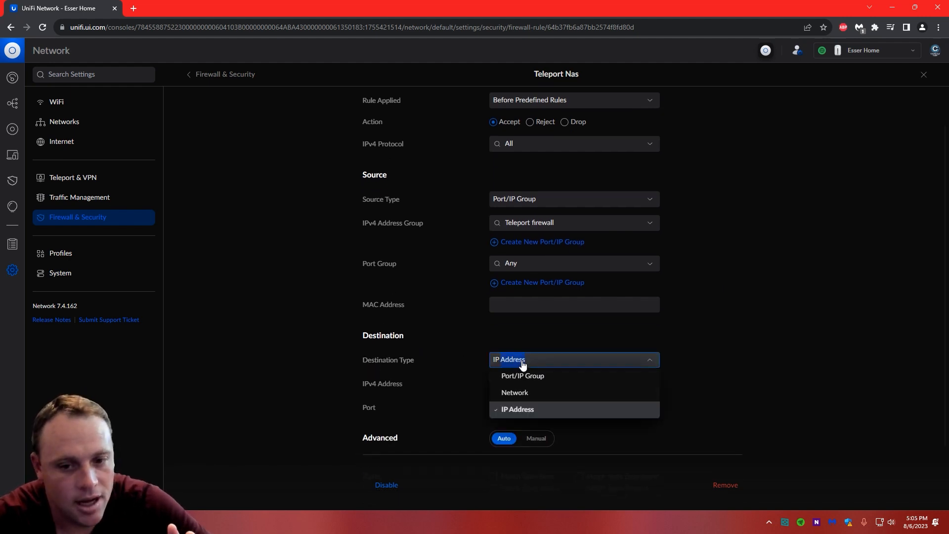
left_click(517, 409)
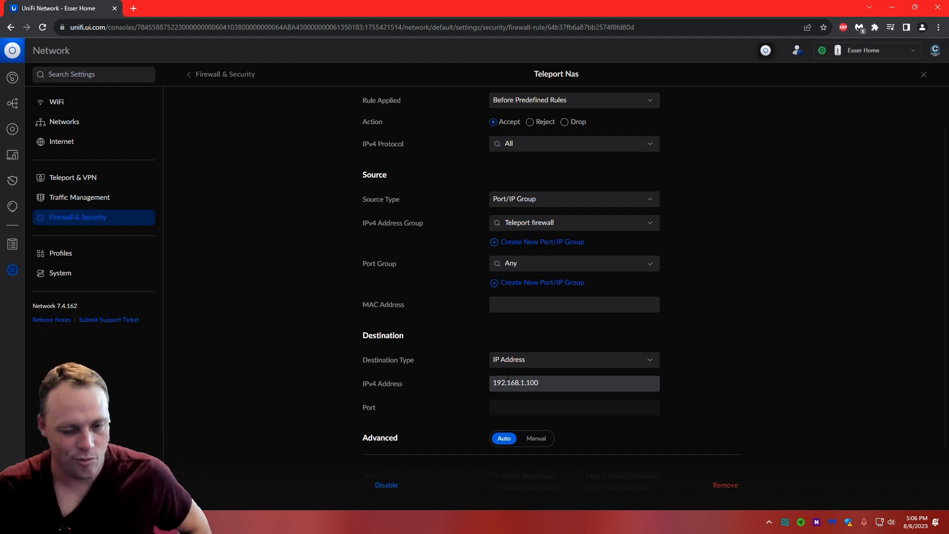
mouse_move(94, 253)
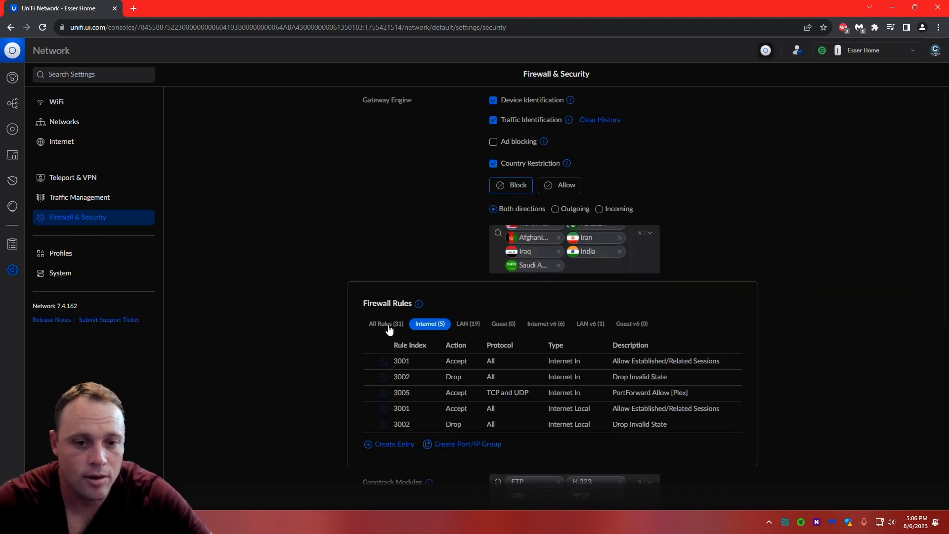
Step: Enable rule 2001 'blok Teleport TO ALL' (drop) directly below rule 2000 'Teleport Nas' (accept)
scroll("down", 3)
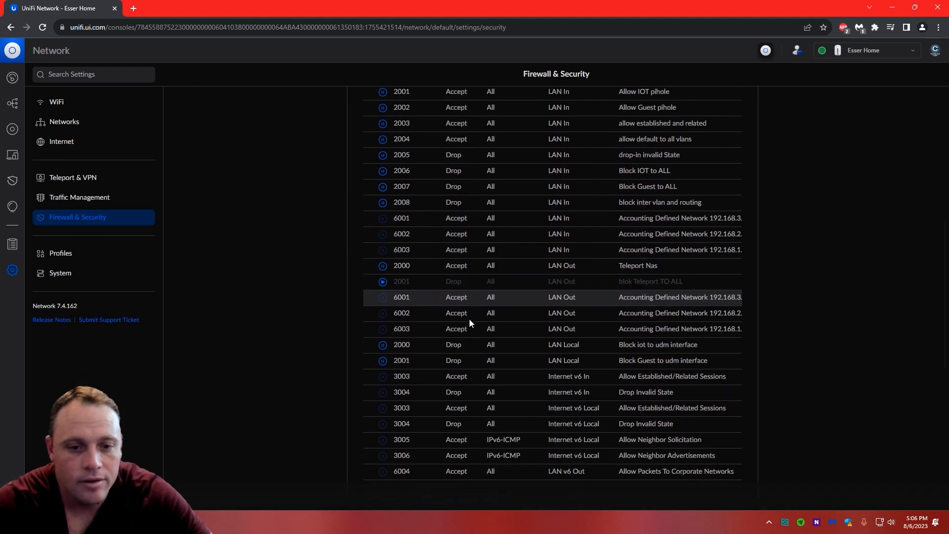
scroll("down", 3)
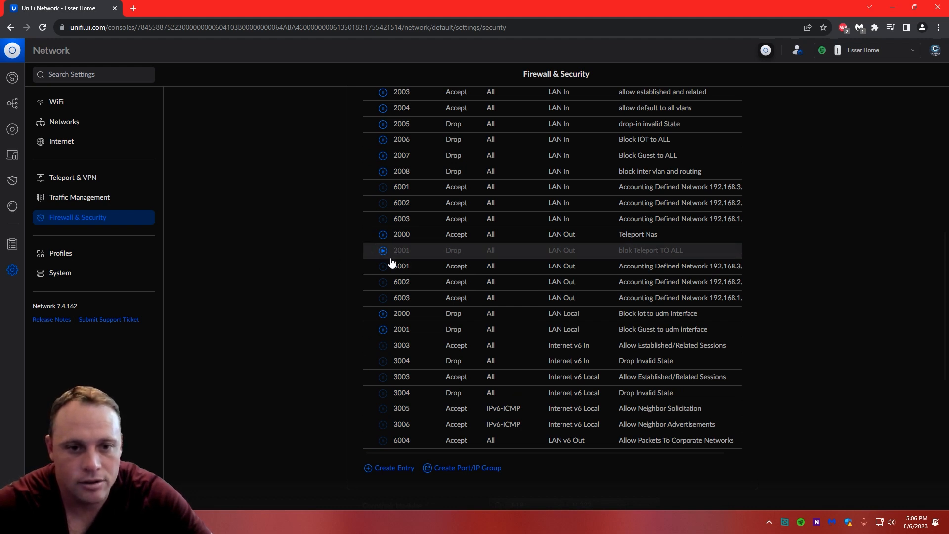
left_click(650, 250)
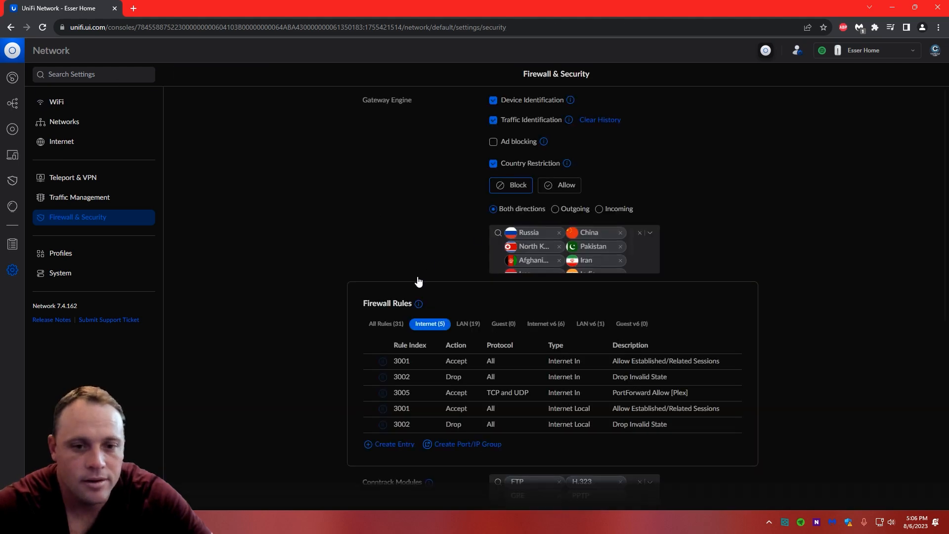
scroll("down", 3)
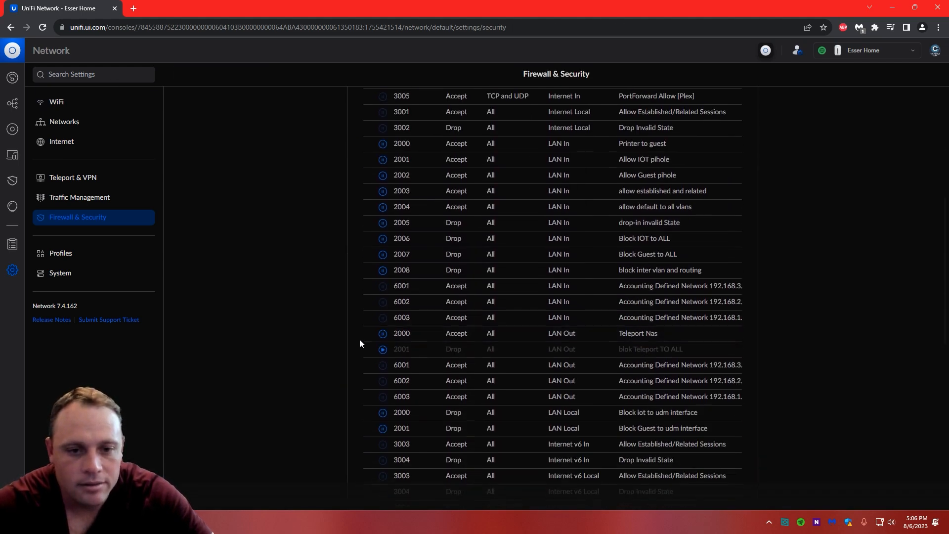
left_click(381, 349)
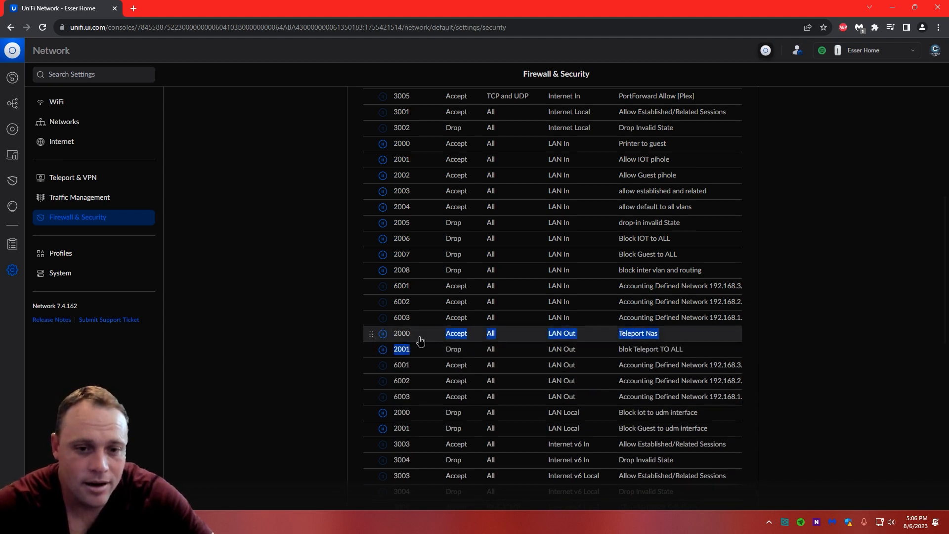
mouse_move(442, 338)
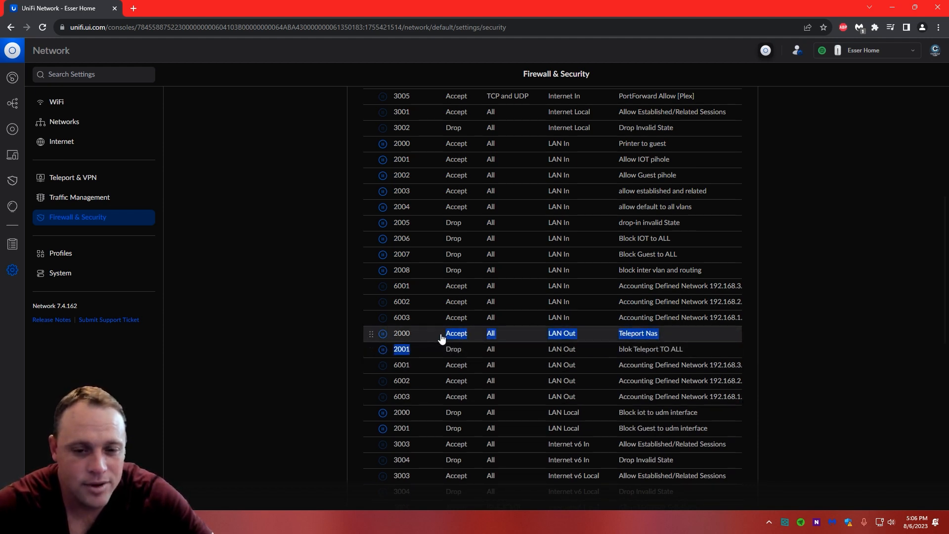
left_click(816, 355)
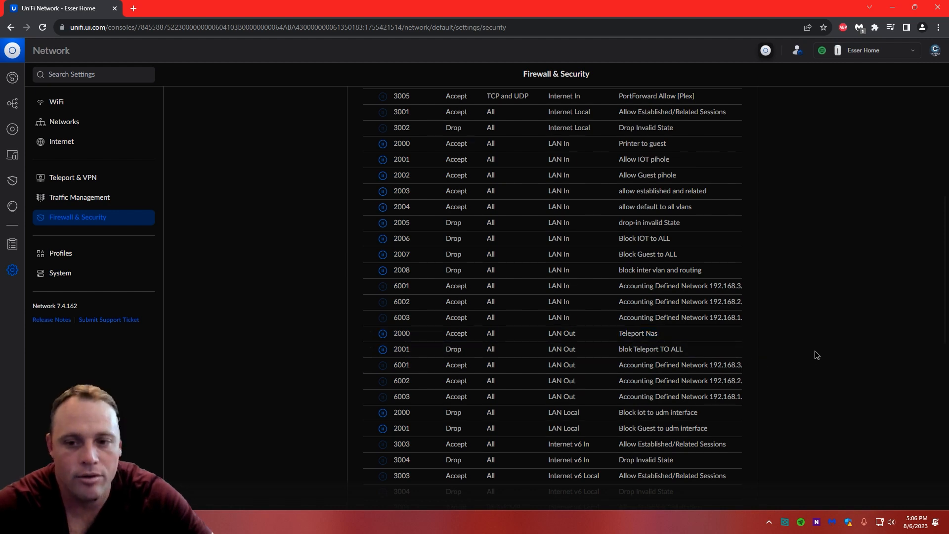
mouse_move(515, 332)
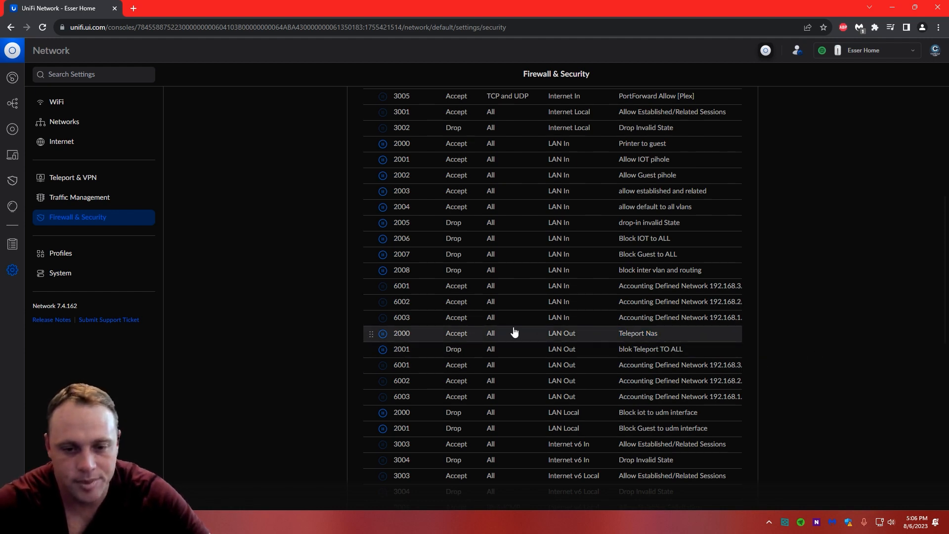
mouse_move(525, 350)
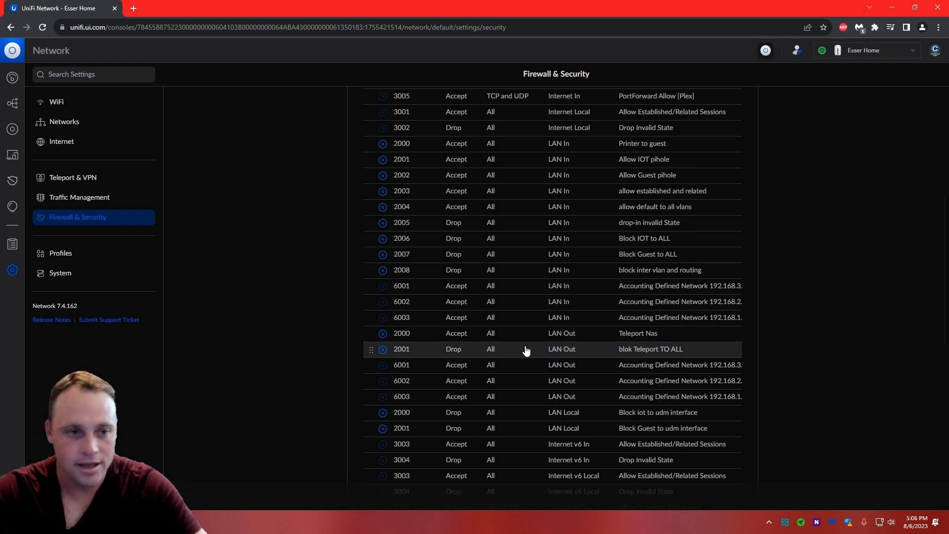
mouse_move(13, 158)
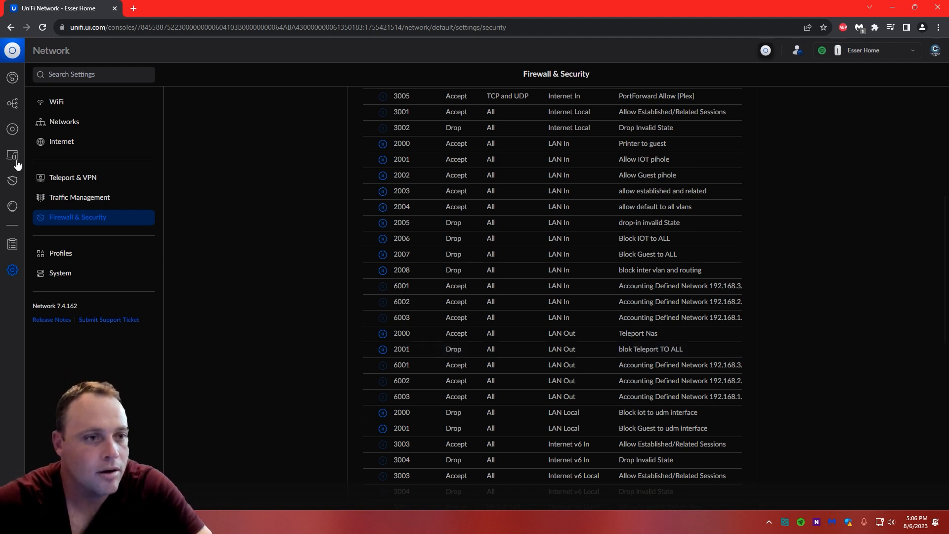
Step: Return to Client Devices showing the phone connected via Teleport at 192.168.4.1
left_click(12, 155)
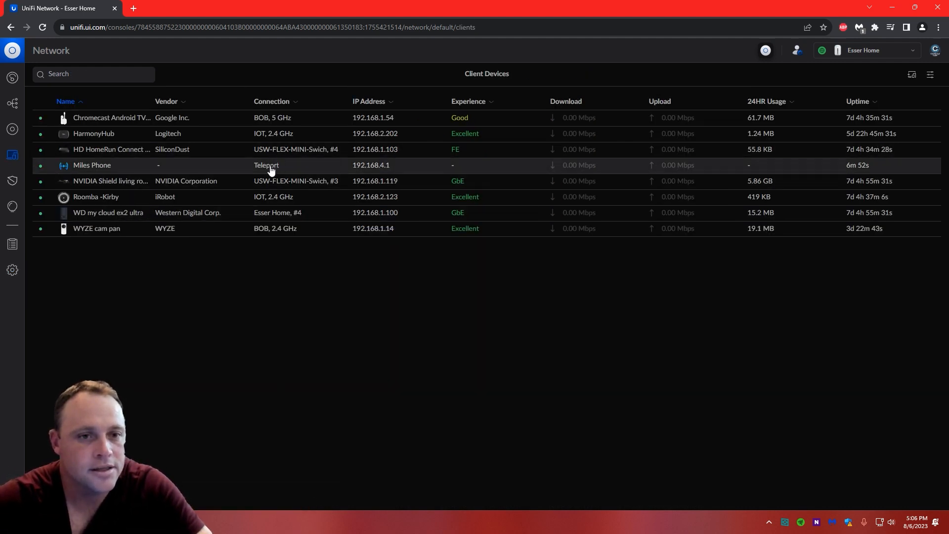
mouse_move(305, 177)
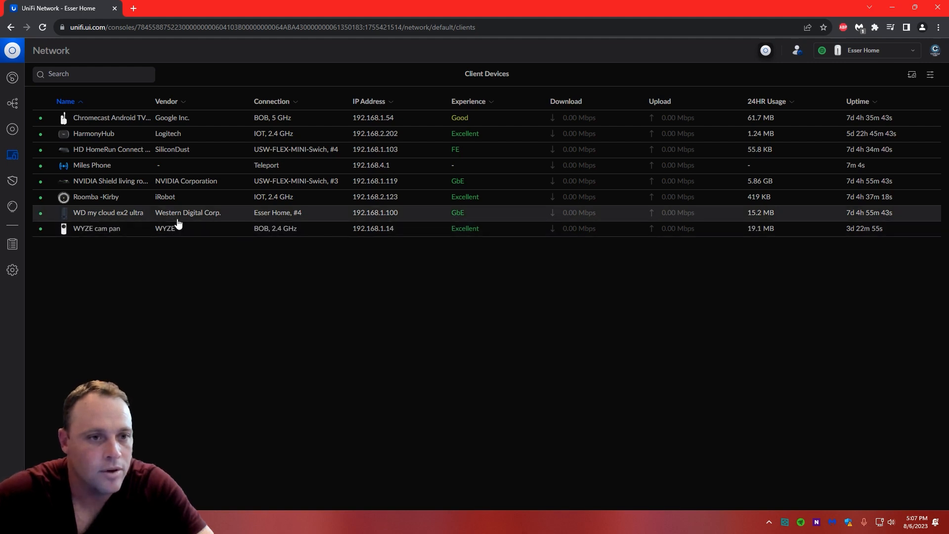
mouse_move(126, 150)
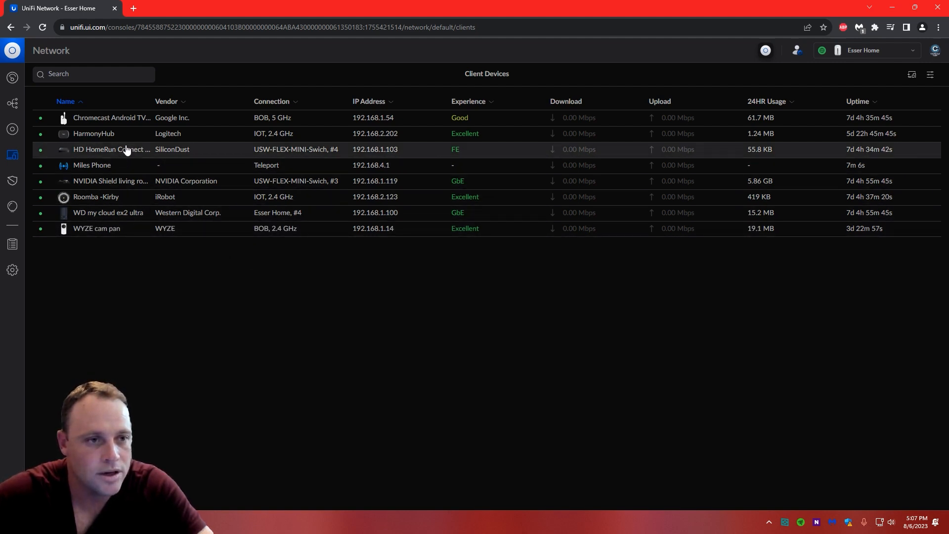
mouse_move(295, 235)
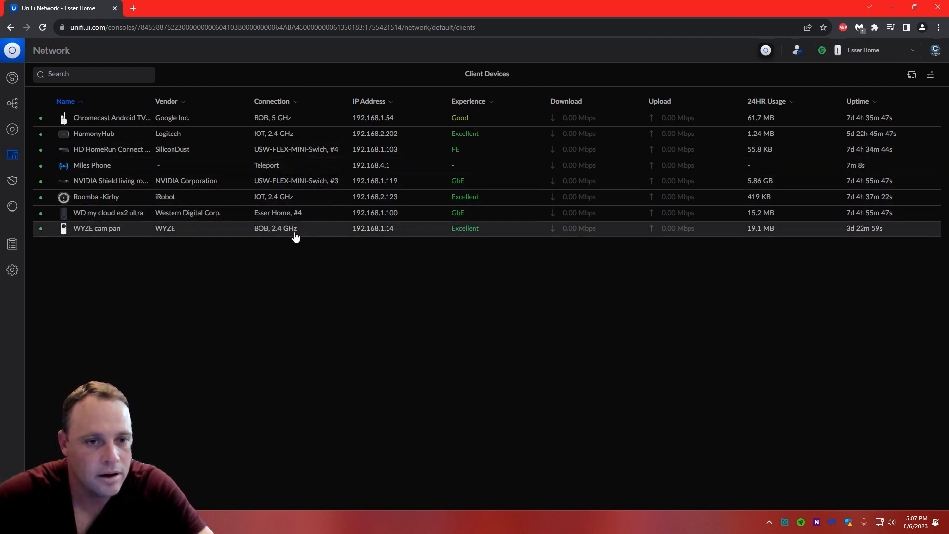
mouse_move(384, 220)
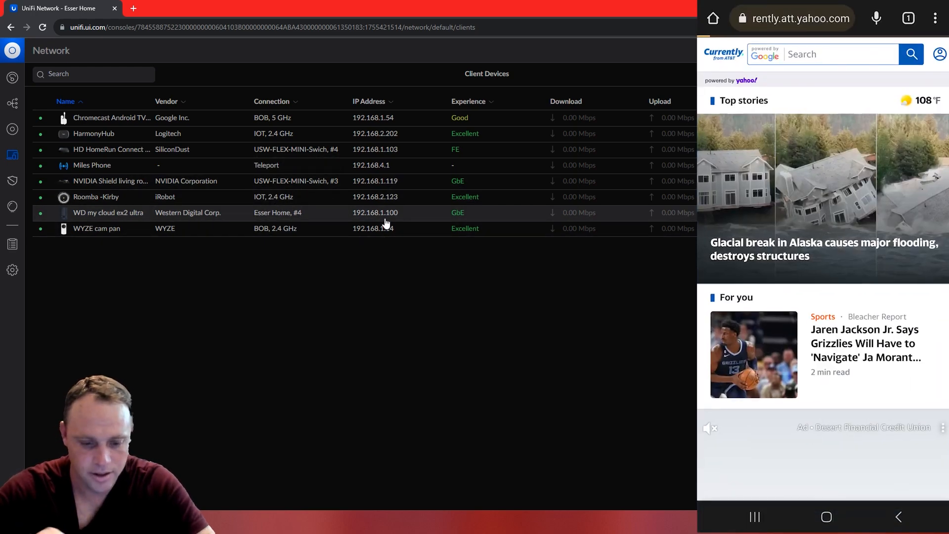
Step: Enter the NAS address 192.168.1. in the phone's Chrome to load the My Cloud EX2 Ultra login
left_click(793, 18)
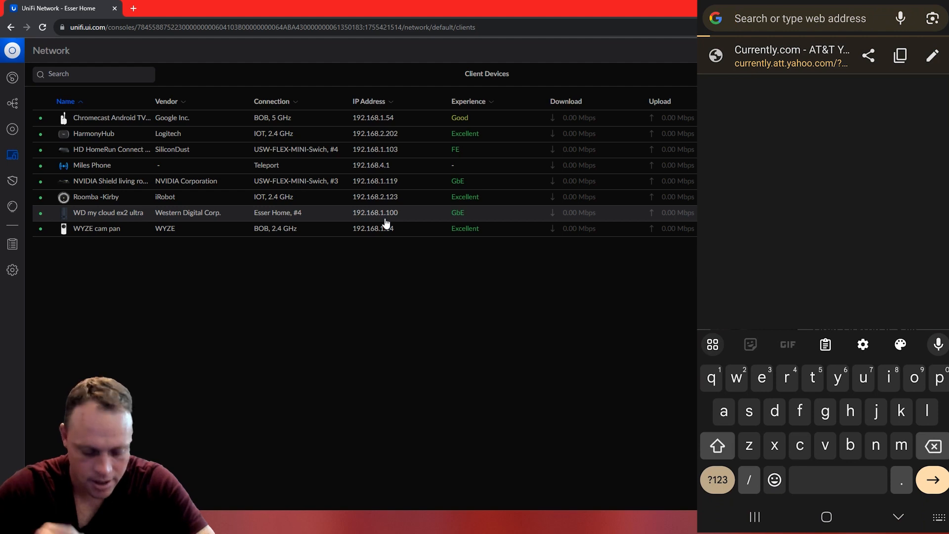
type("192")
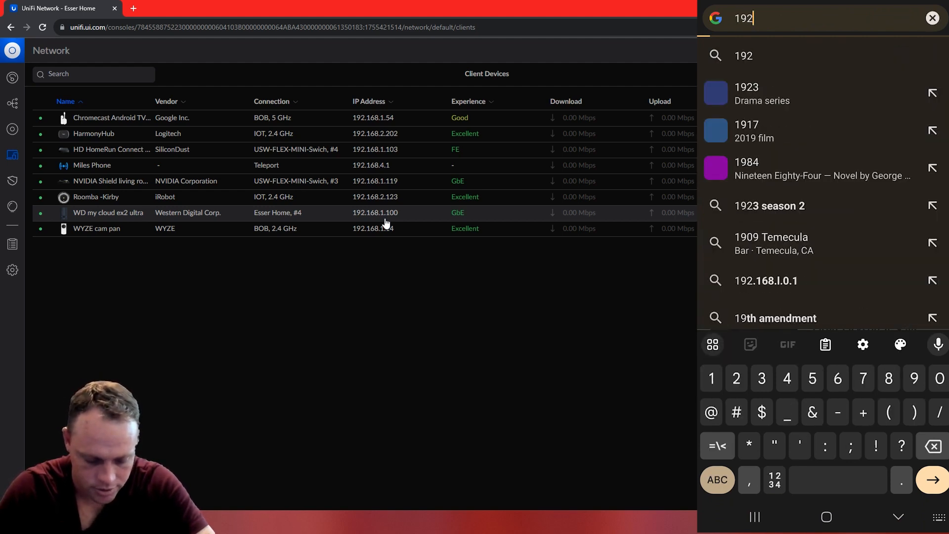
type(".168")
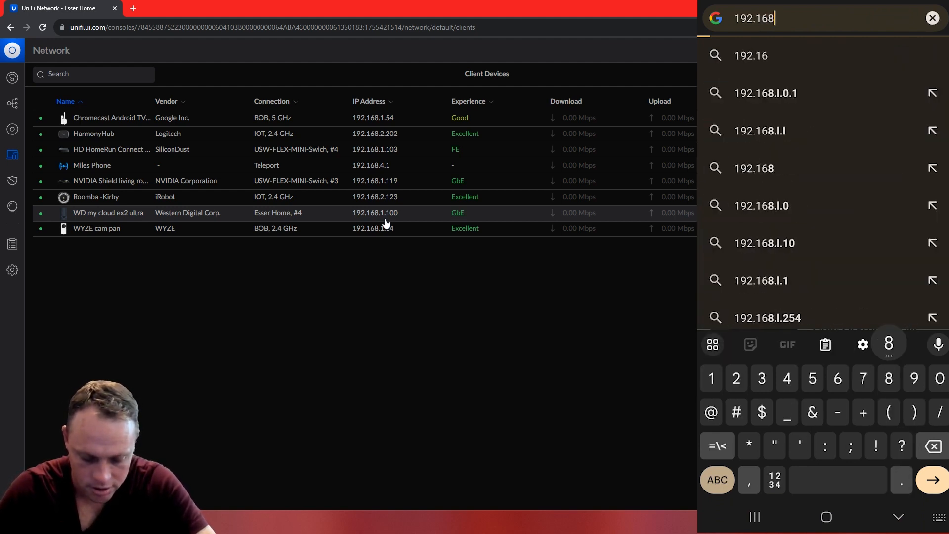
type("1.")
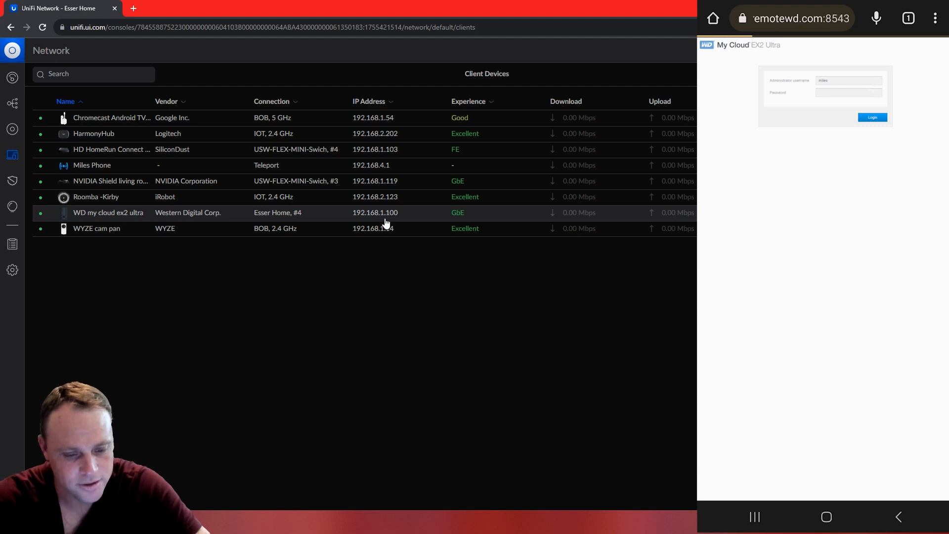
mouse_move(336, 220)
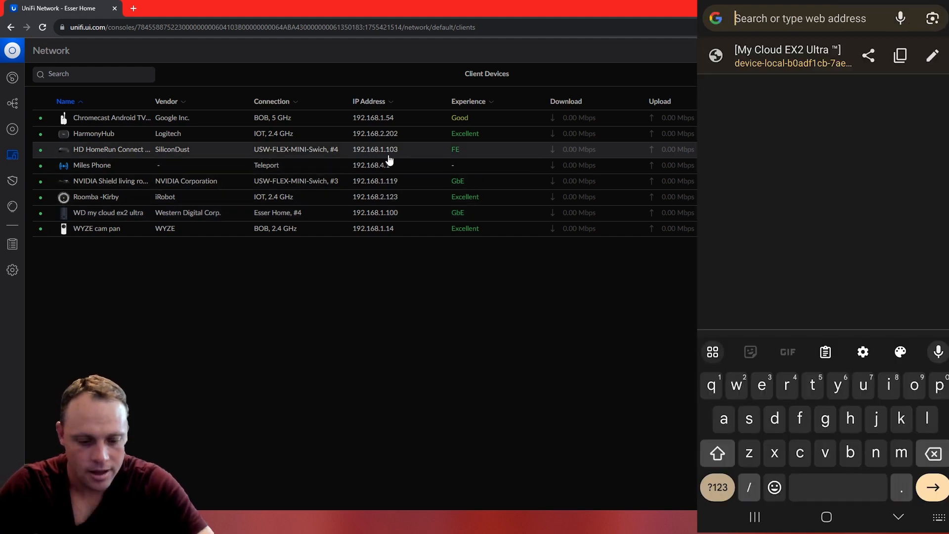
Step: Change the phone's address to the HD HomeRun's 192.168.1.103, landing on Google search results
type("192.168.1.100")
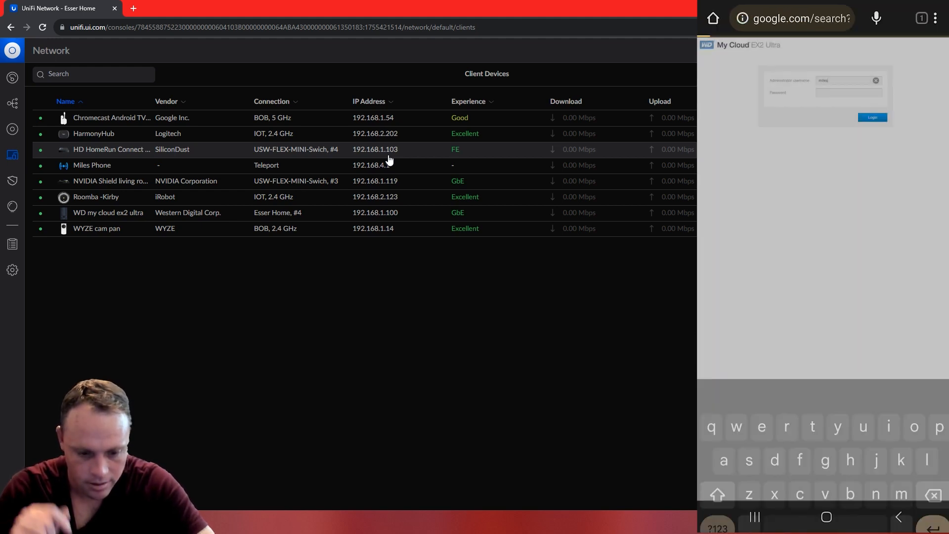
left_click(793, 17)
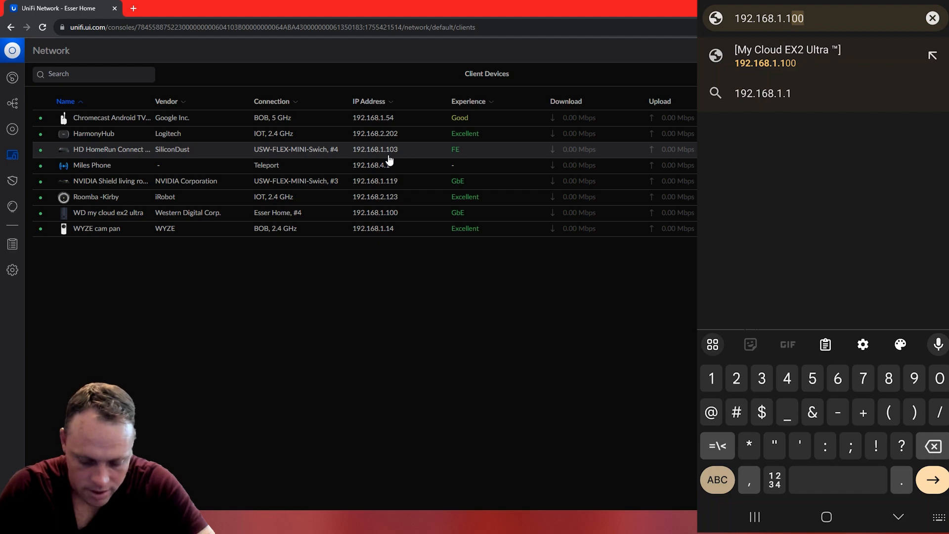
type("3")
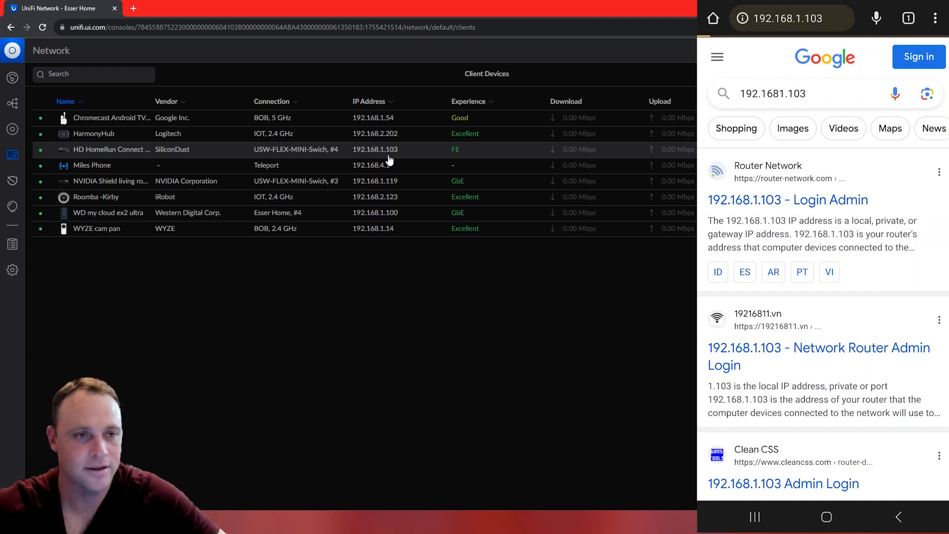
mouse_move(12, 269)
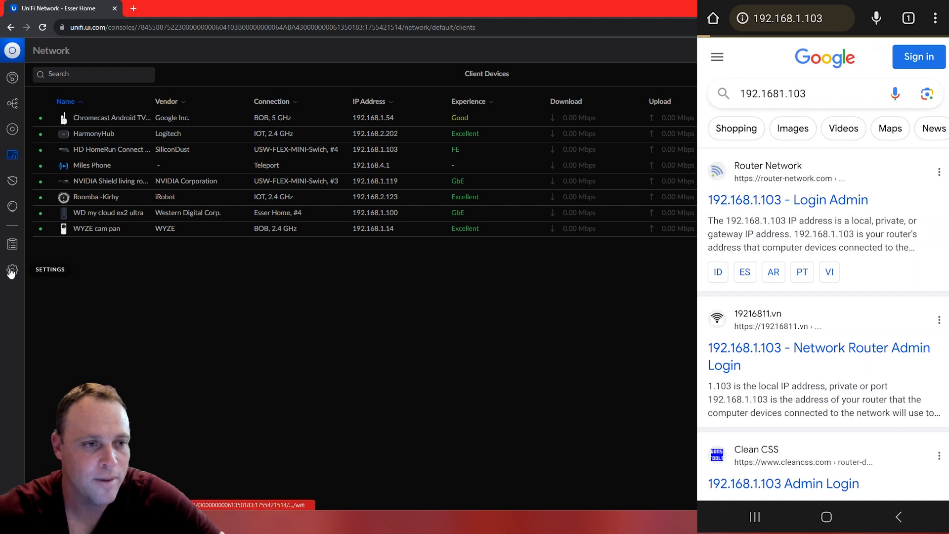
Step: Pause rule 2001 'blok Teleport TO ALL' in Firewall & Security and confirm
left_click(11, 271)
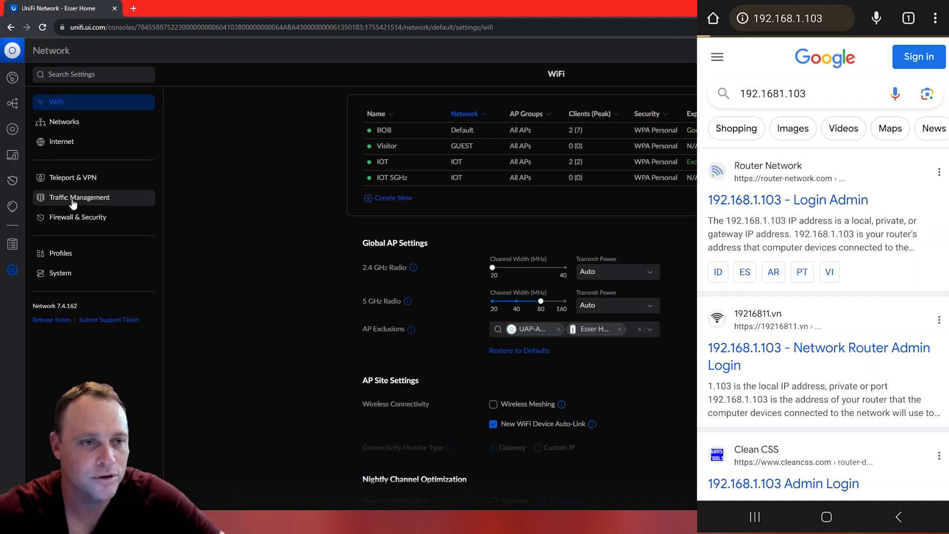
left_click(80, 197)
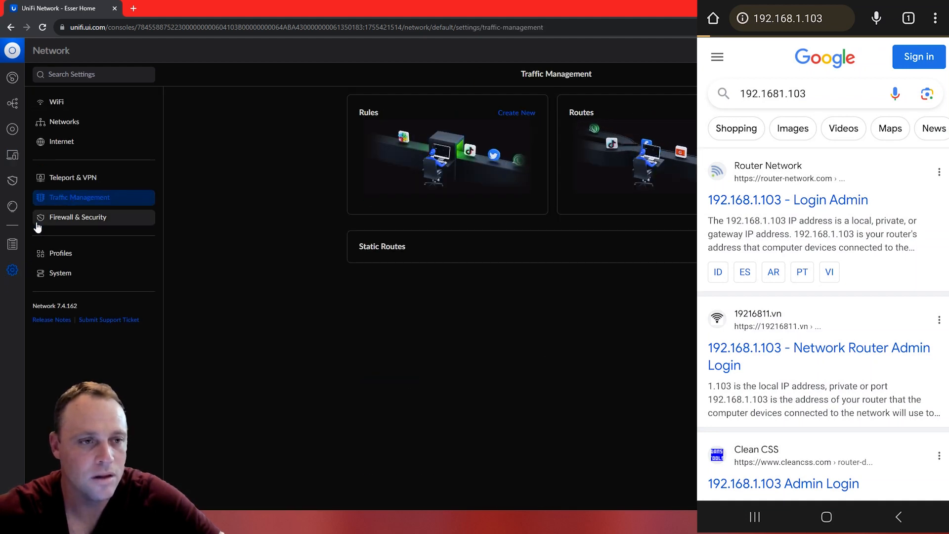
left_click(77, 216)
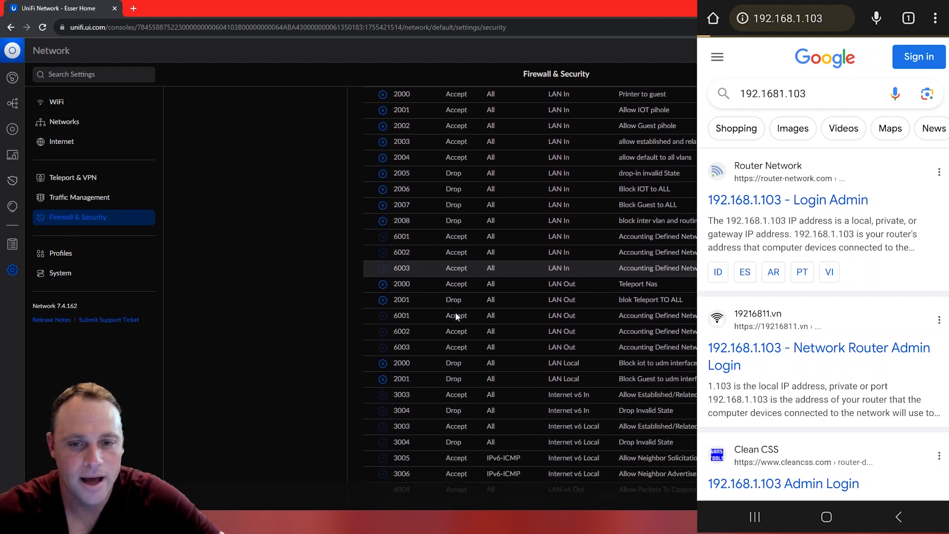
mouse_move(662, 306)
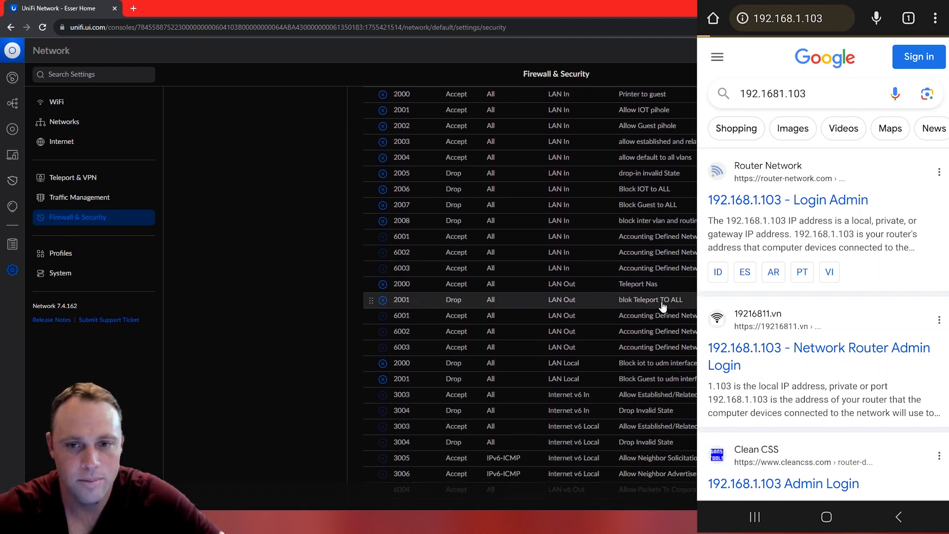
mouse_move(382, 301)
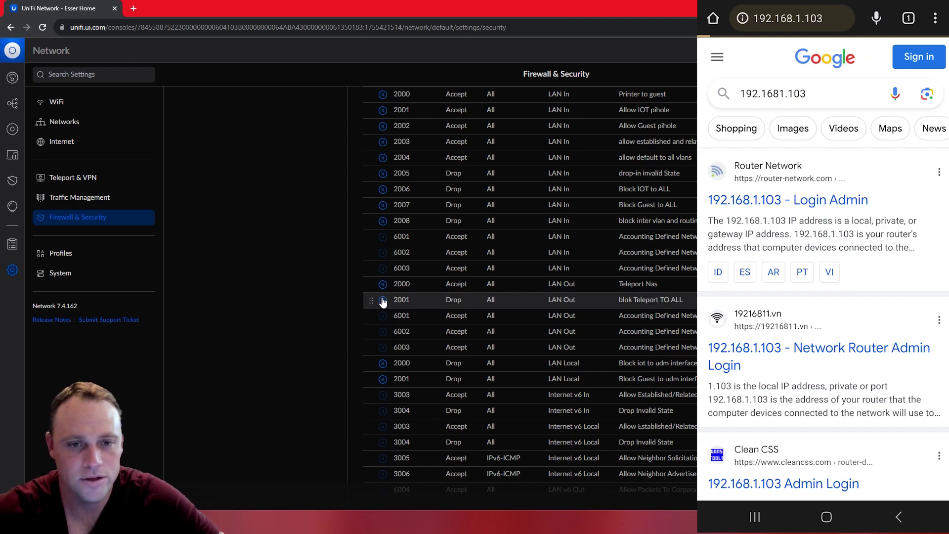
mouse_move(384, 304)
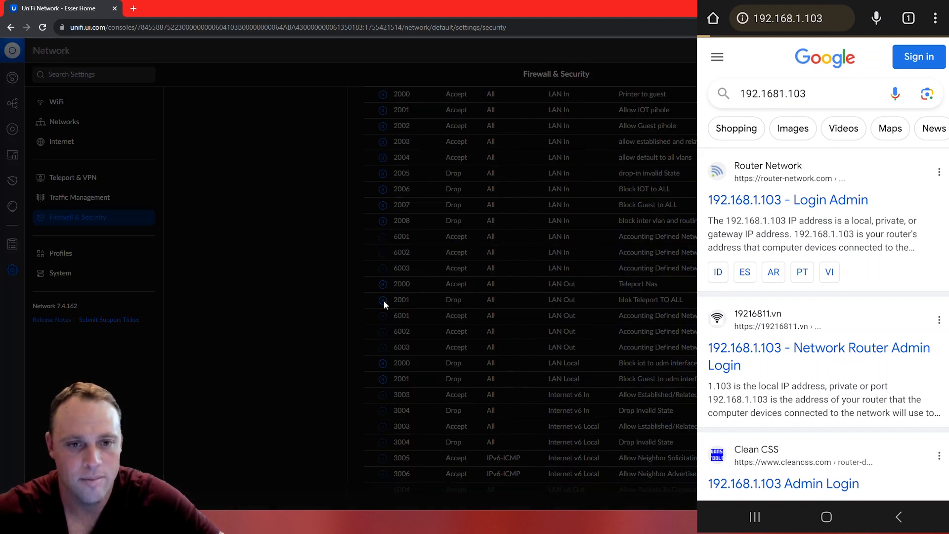
left_click(382, 298)
type("192.")
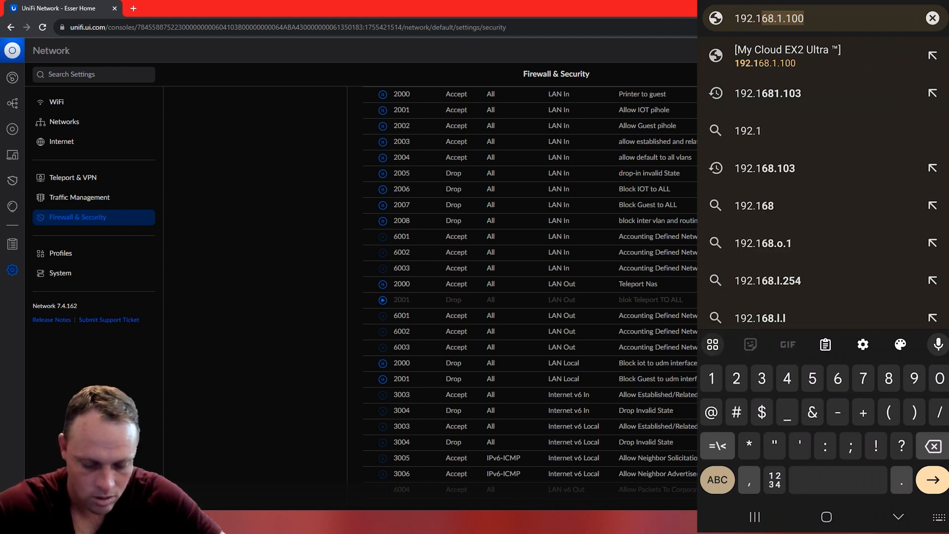
Step: Load the HDHomeRun page at 192.168.1.103 on the phone, then resume the blok Teleport TO ALL rule
type("1.103")
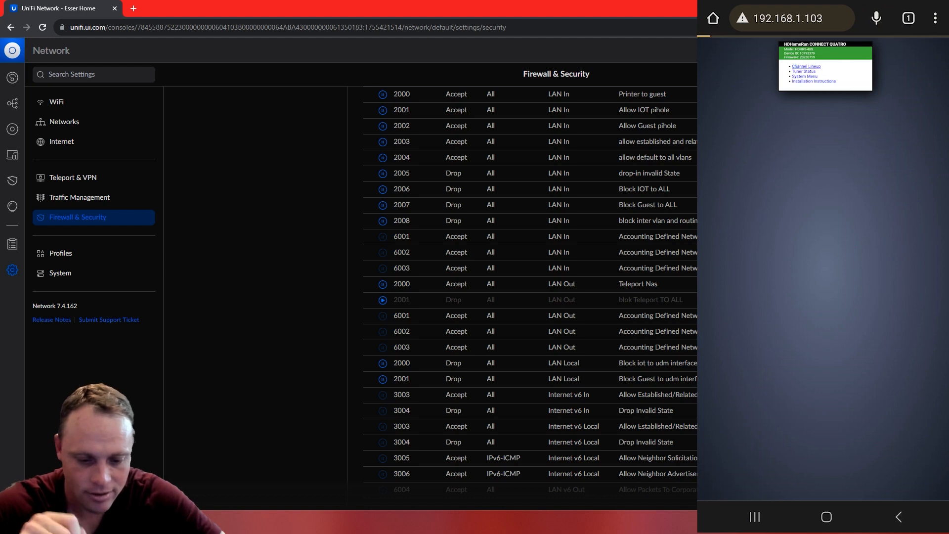
left_click(806, 66)
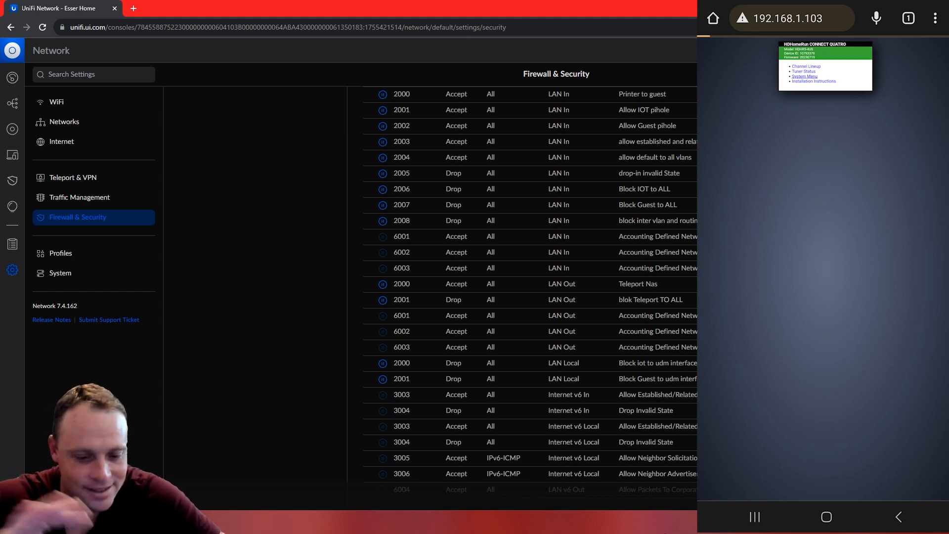
mouse_move(382, 300)
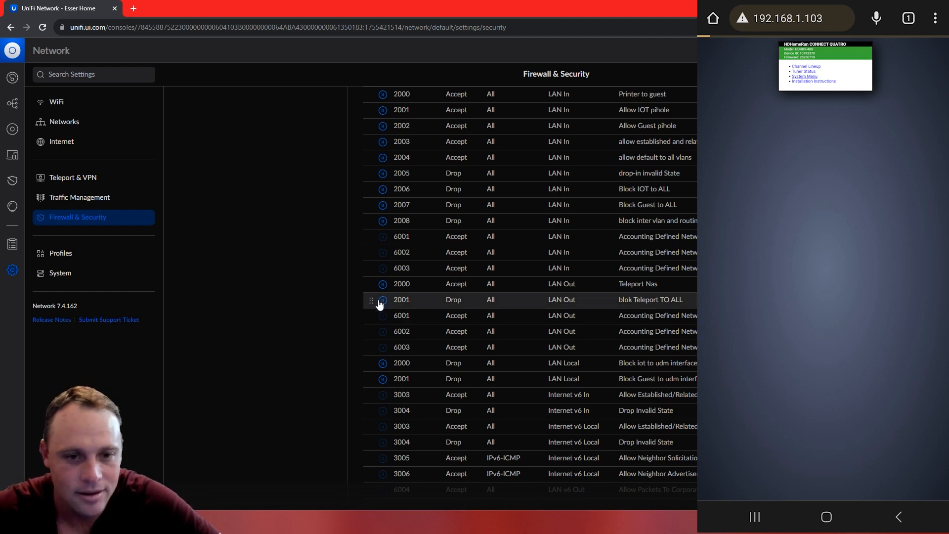
Step: Pause the blok Teleport TO ALL rule again and show the HDHomeRun system status page on the phone
left_click(382, 299)
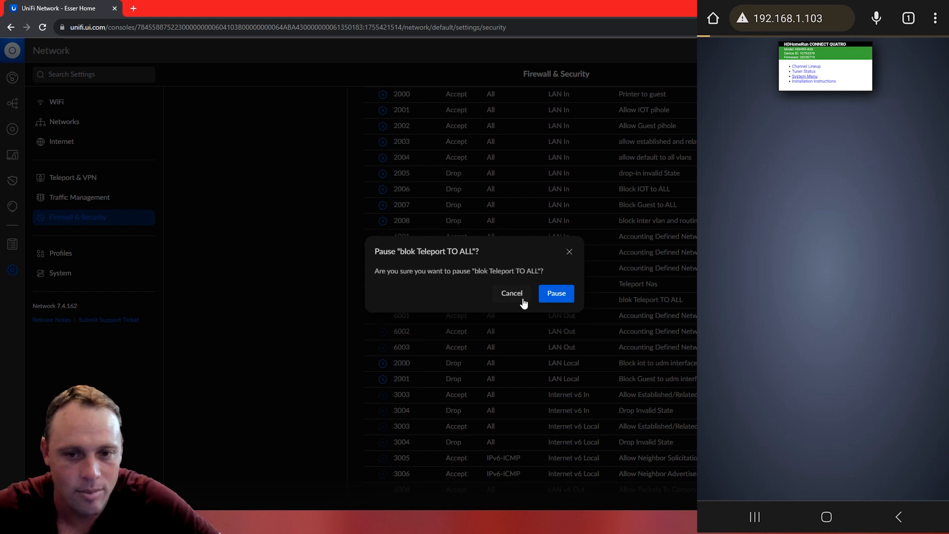
left_click(555, 293)
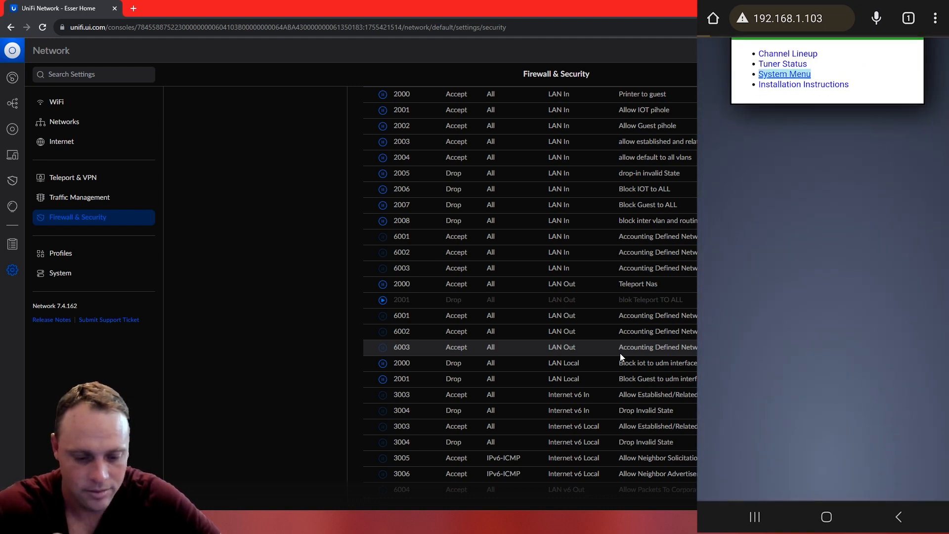
left_click(784, 74)
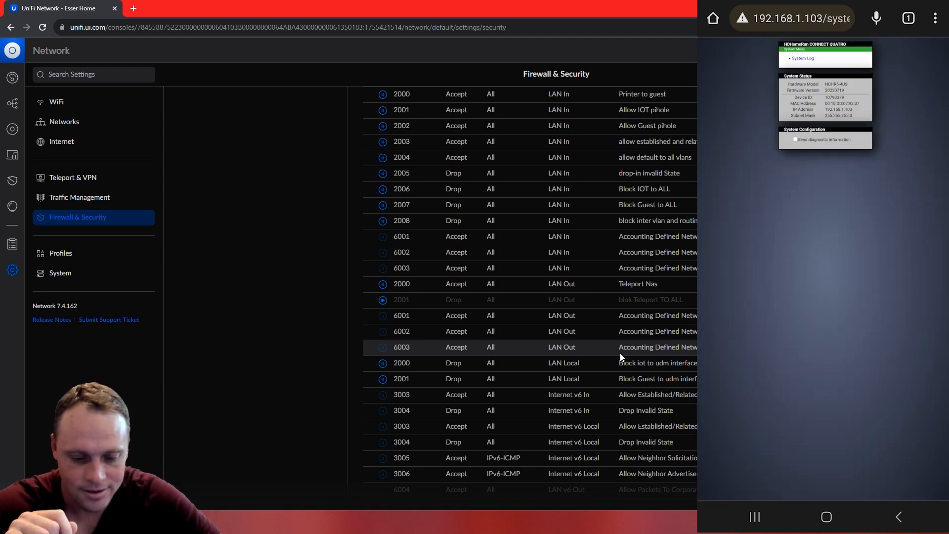